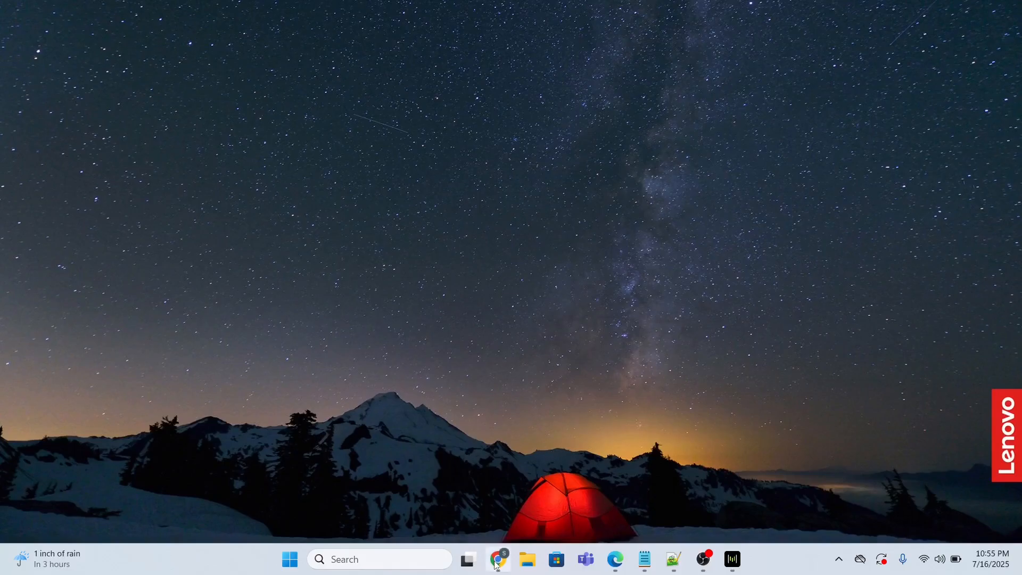
Search Google for 'download windsurf for windows' and open the Windsurf download options page.
left_click(497, 558)
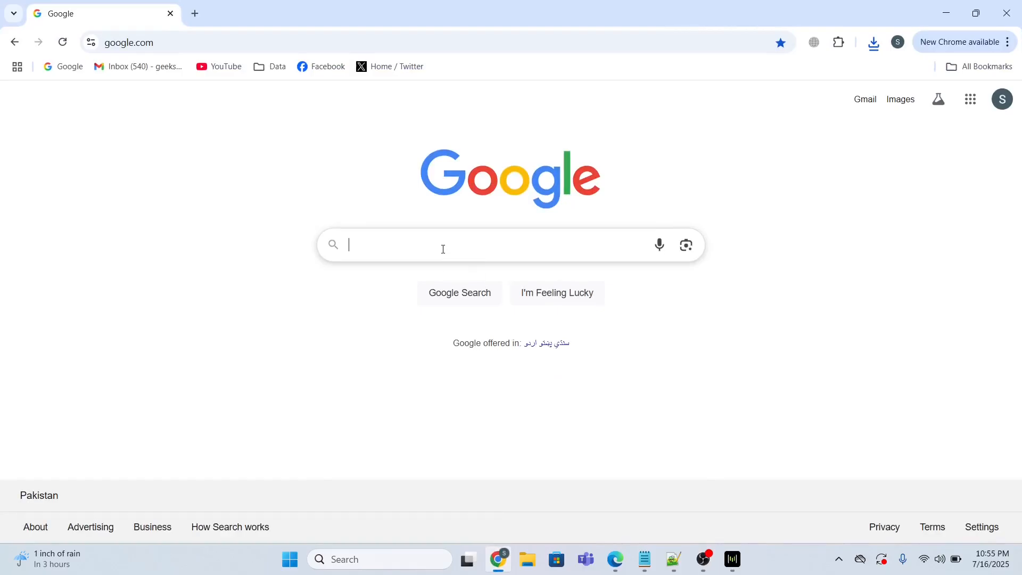
type("download windsurf for windows")
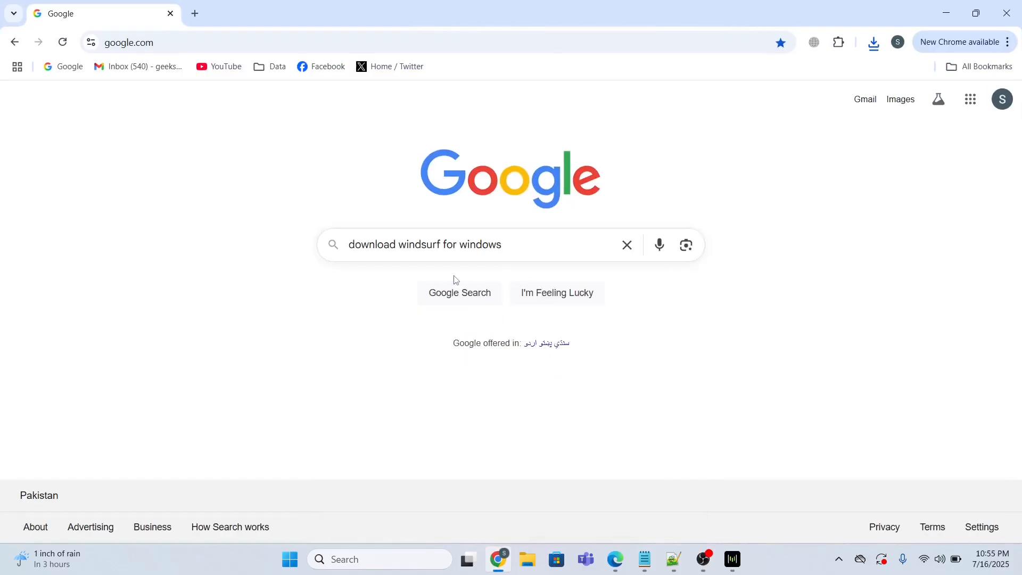
left_click(459, 292)
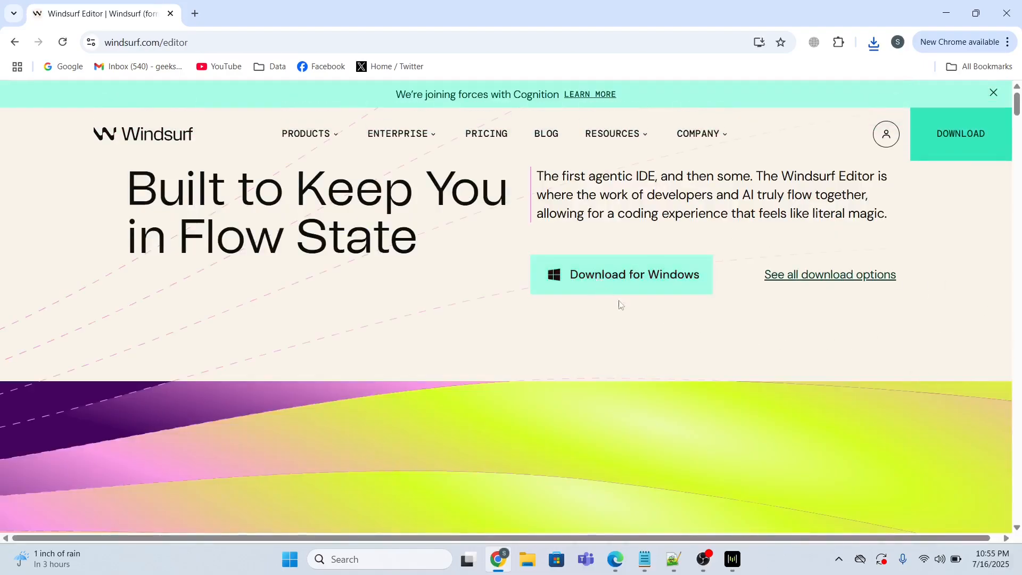
left_click(829, 274)
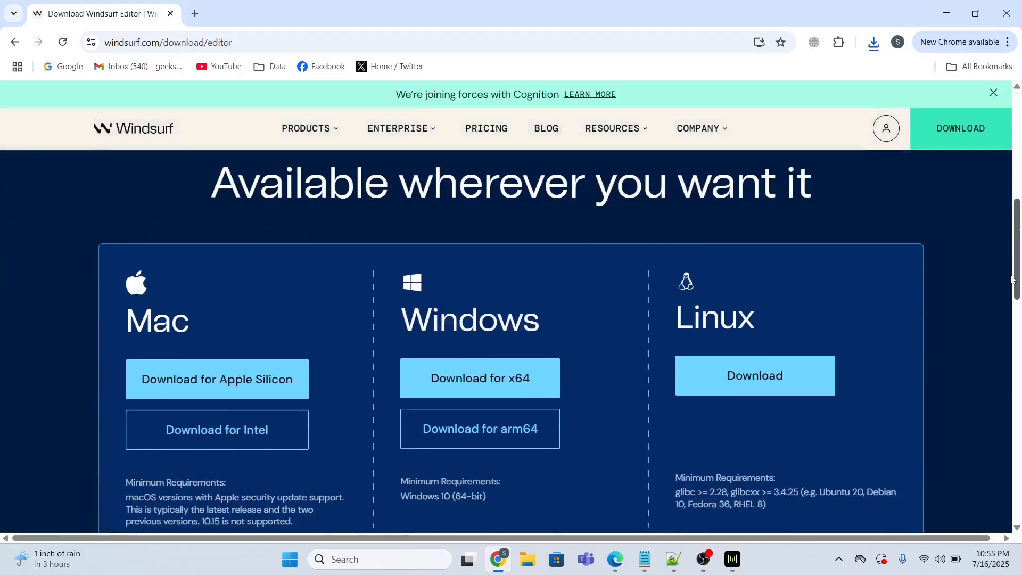
scroll("down", 3)
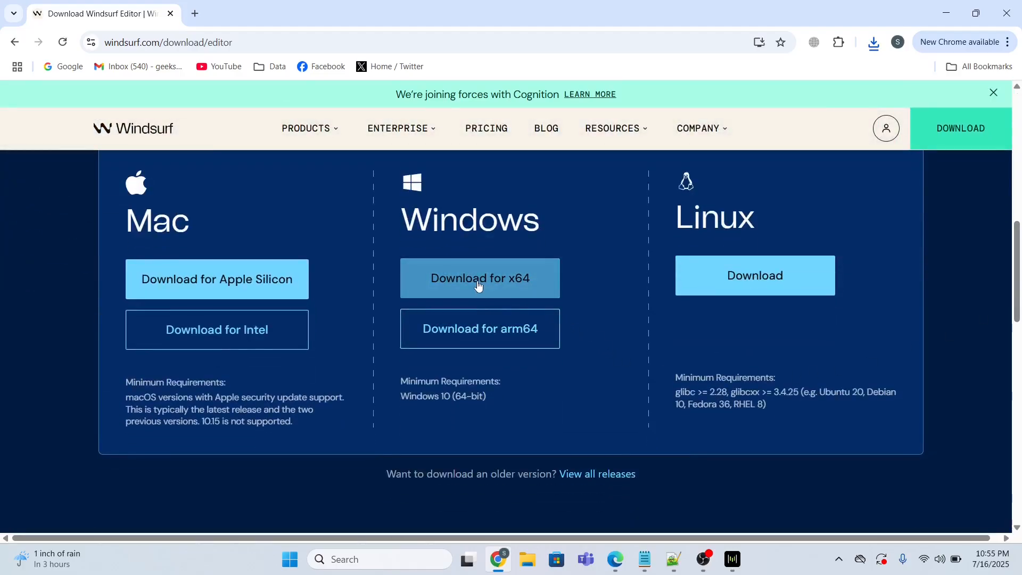
mouse_move(594, 325)
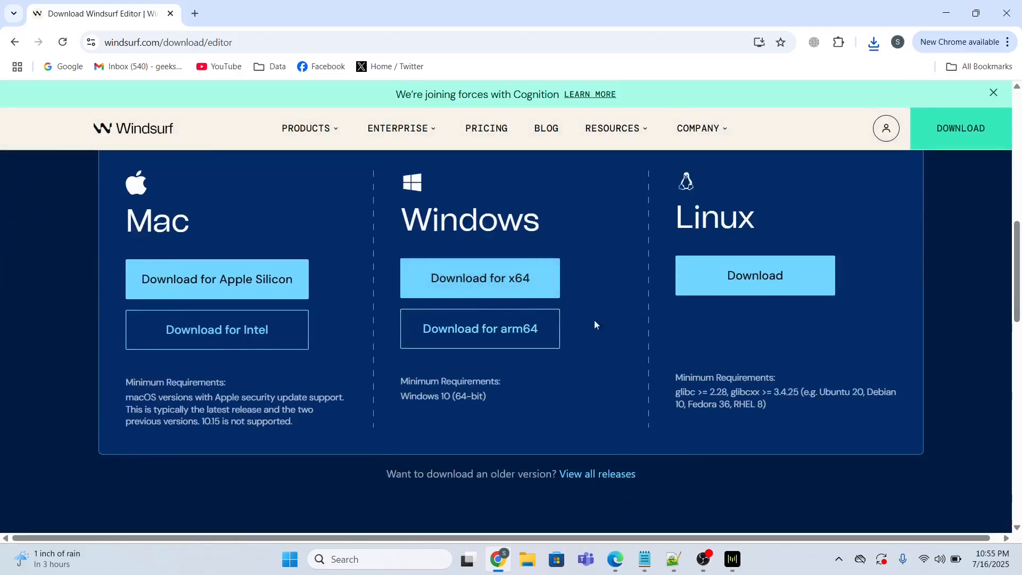
mouse_move(590, 232)
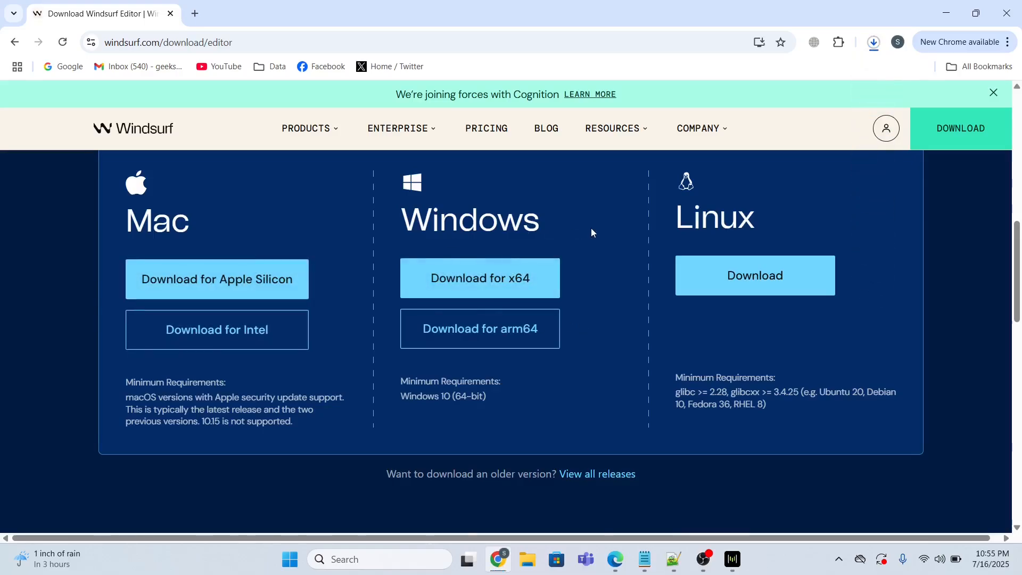
Download WindsurfUserSetup-x64-1.10.8.exe and run it from Chrome's recent downloads.
left_click(479, 278)
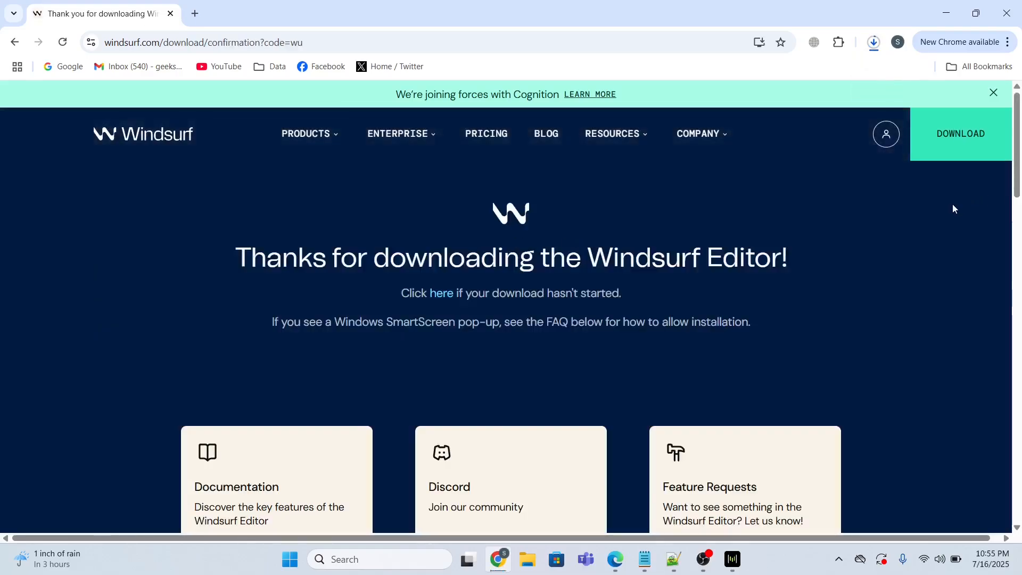
mouse_move(755, 213)
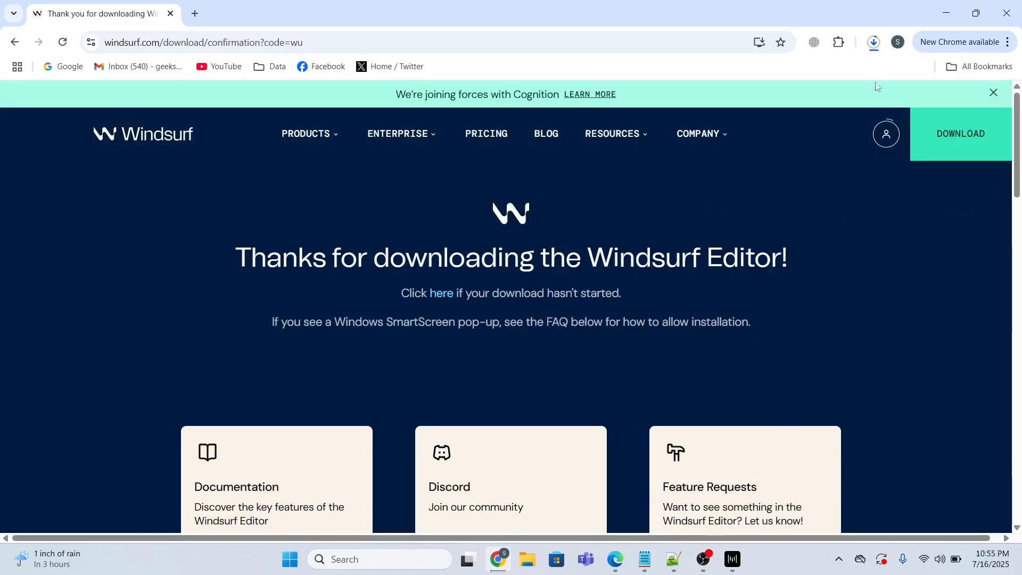
left_click(873, 41)
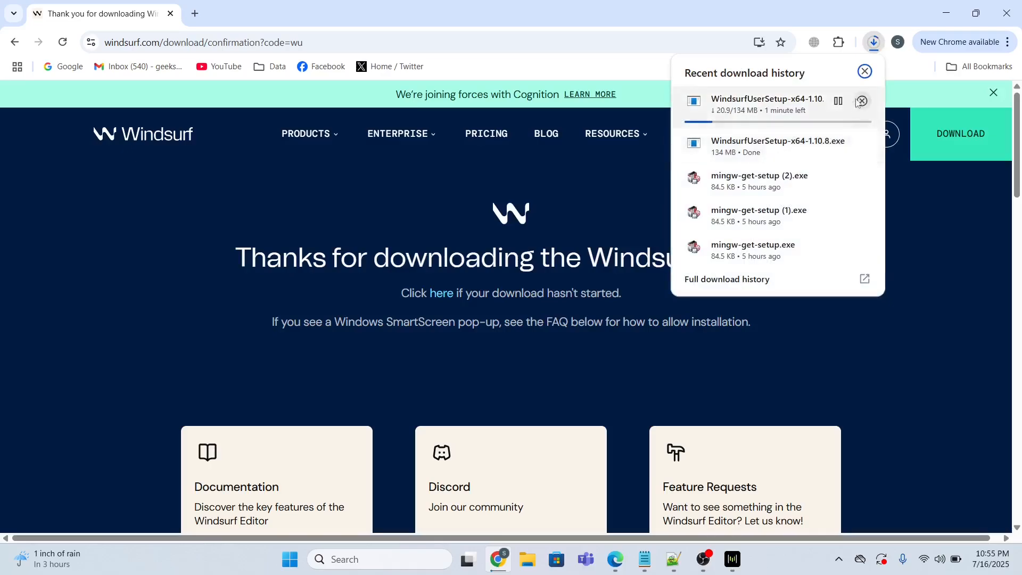
left_click(862, 101)
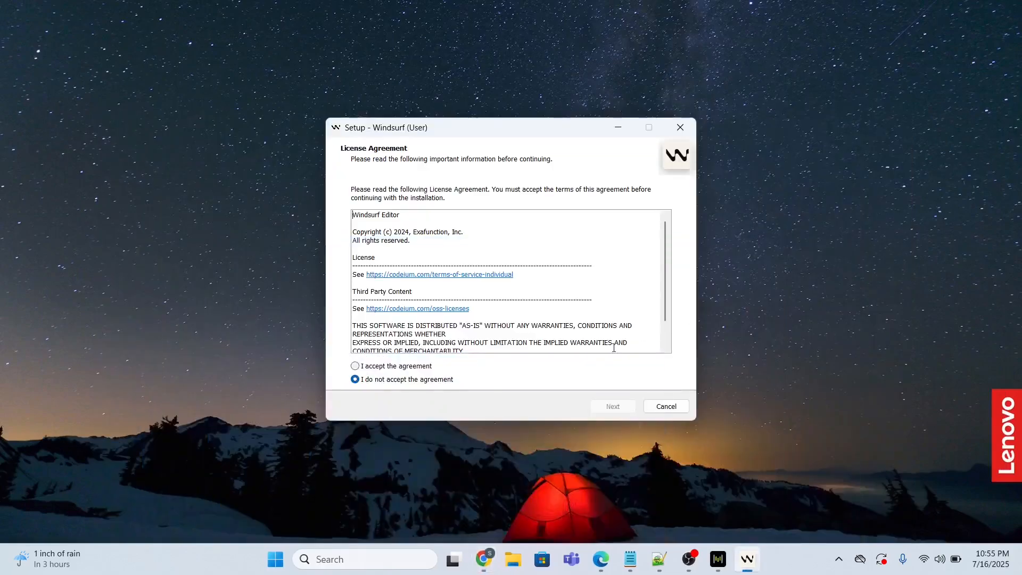
Accept the license and install Windsurf with the default folder, Start Menu and tasks.
left_click(355, 366)
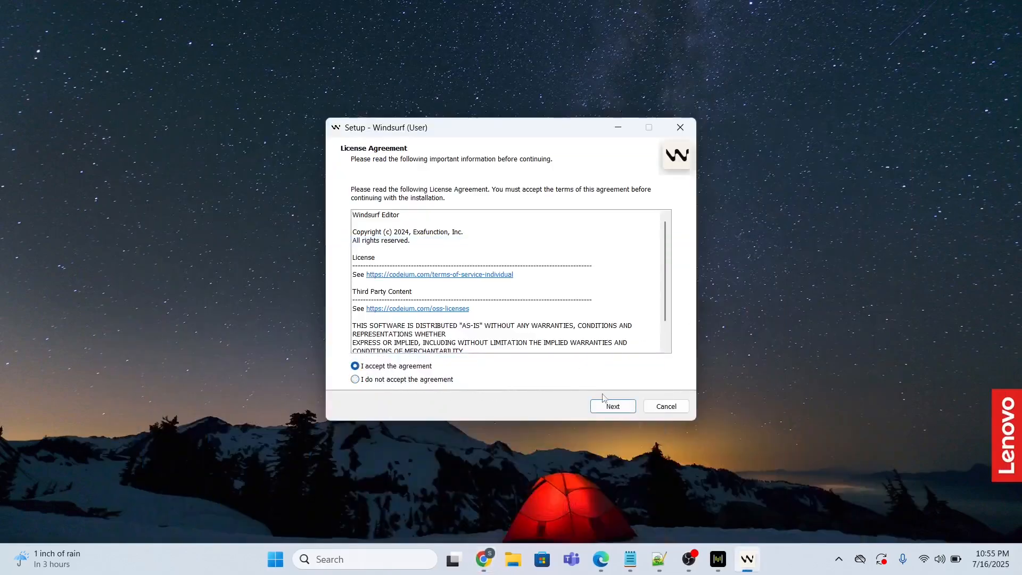
left_click(611, 406)
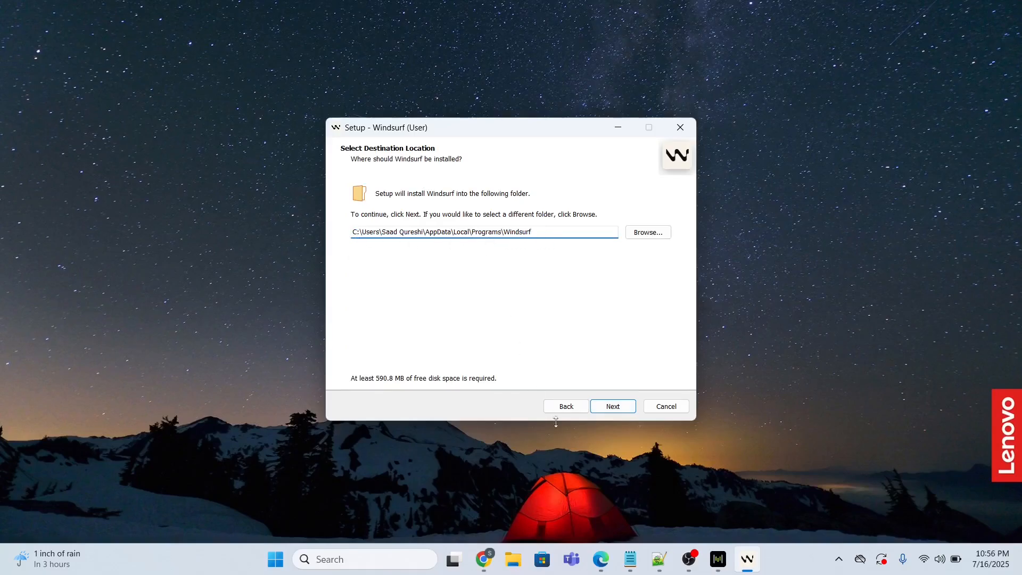
left_click(611, 406)
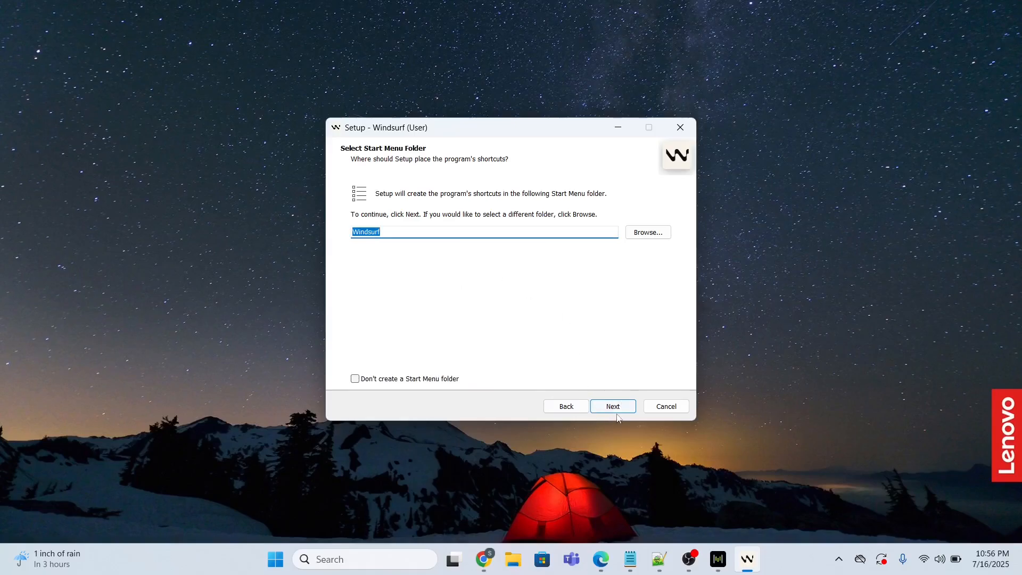
left_click(612, 406)
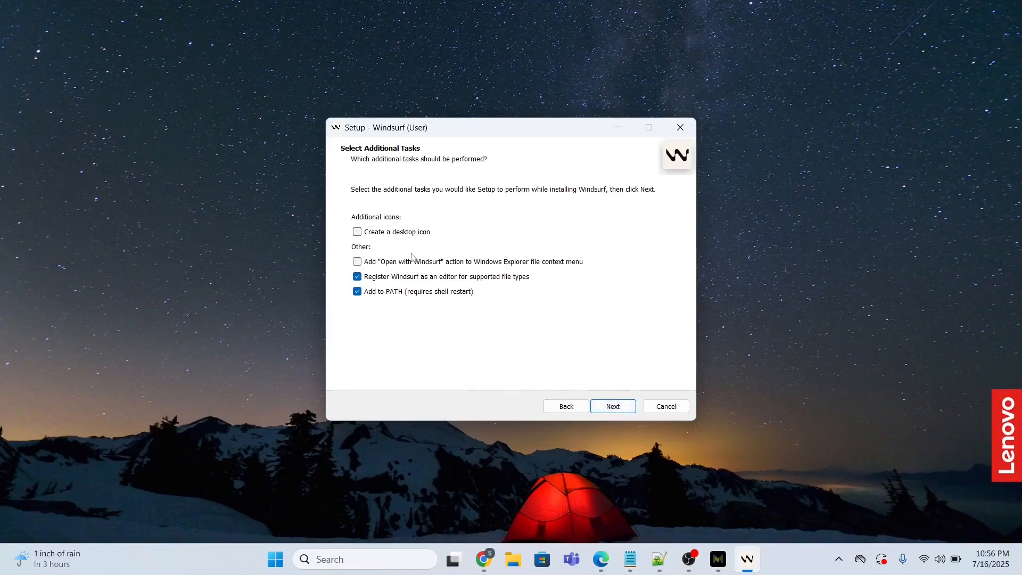
left_click(612, 405)
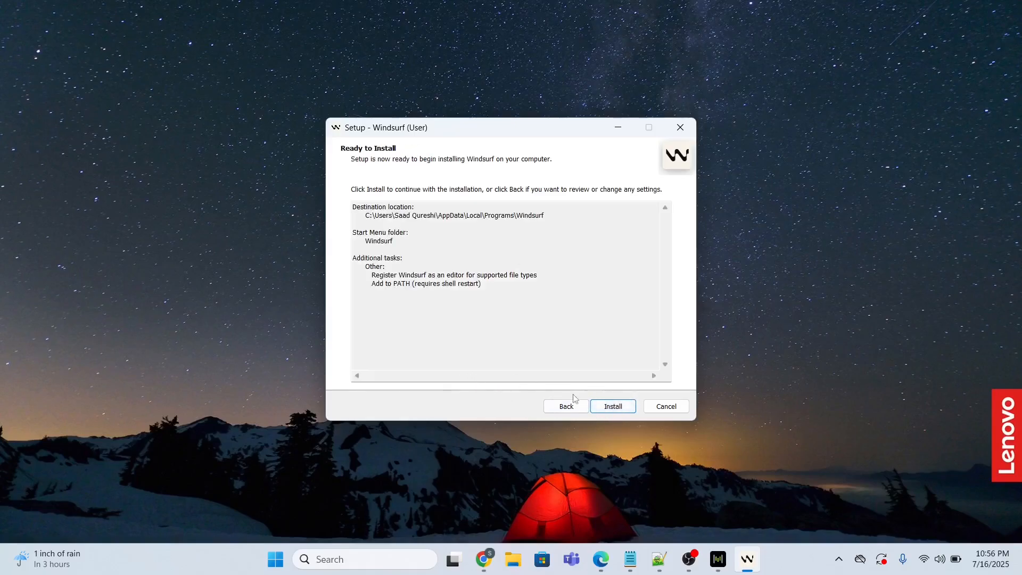
left_click(611, 406)
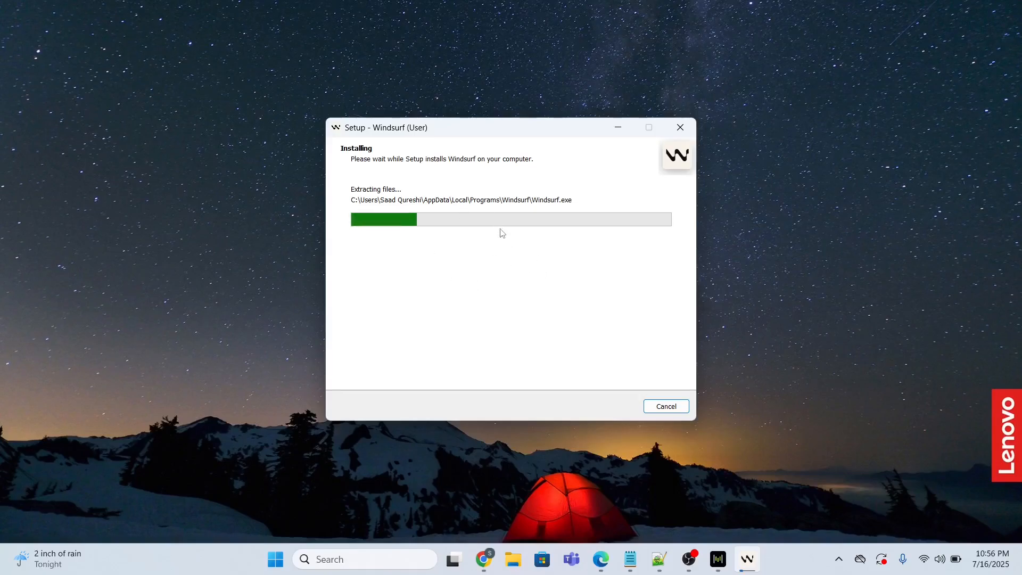
mouse_move(485, 265)
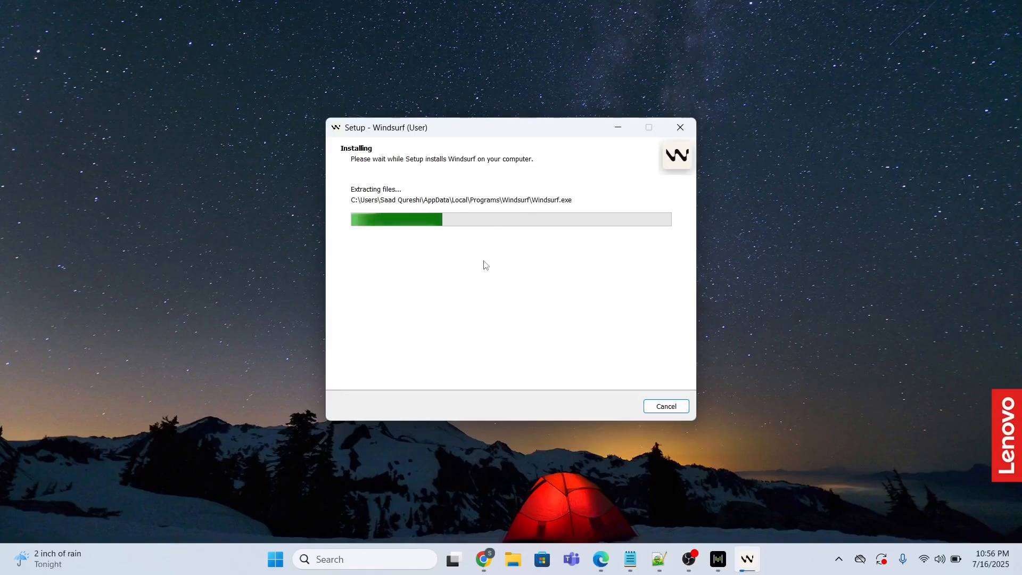
mouse_move(595, 243)
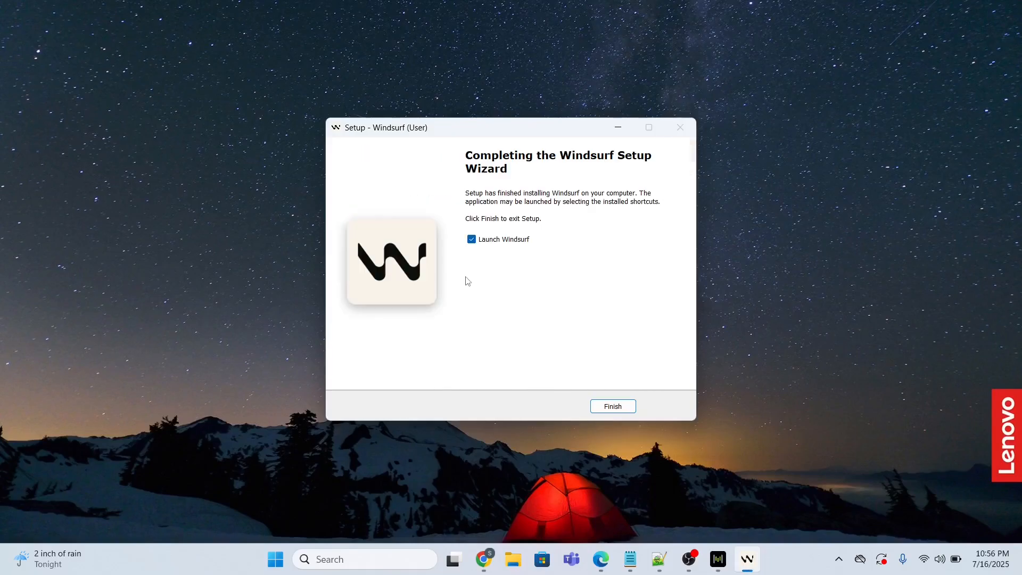
mouse_move(589, 322)
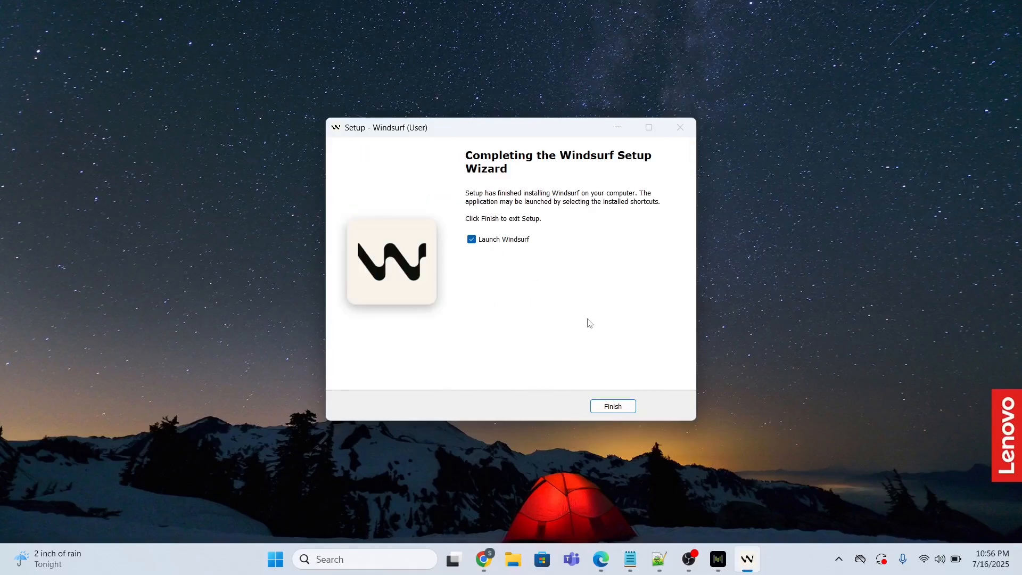
Launch Windsurf and onboard fresh with default keybindings and the Dark theme.
left_click(612, 406)
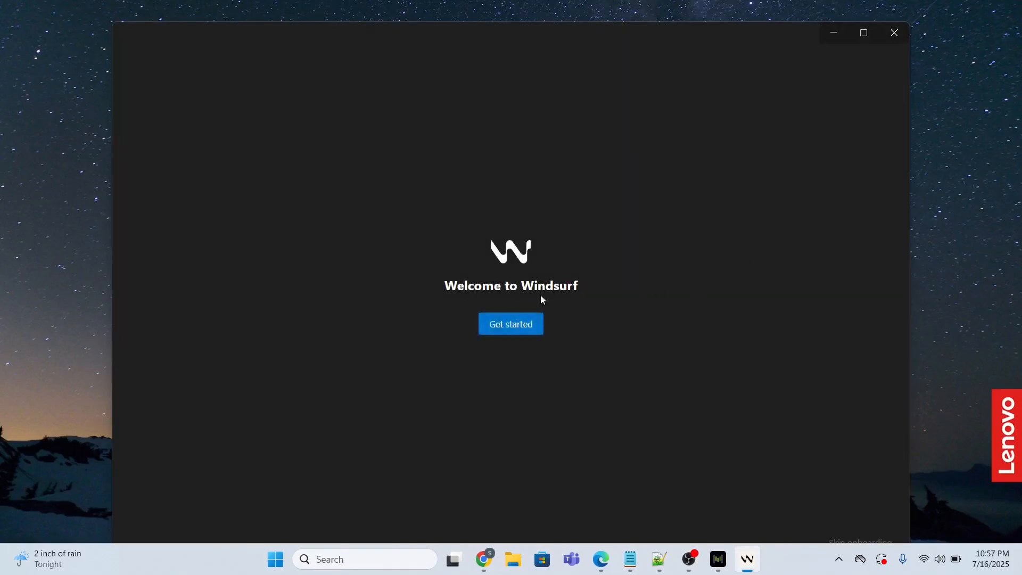
left_click(510, 324)
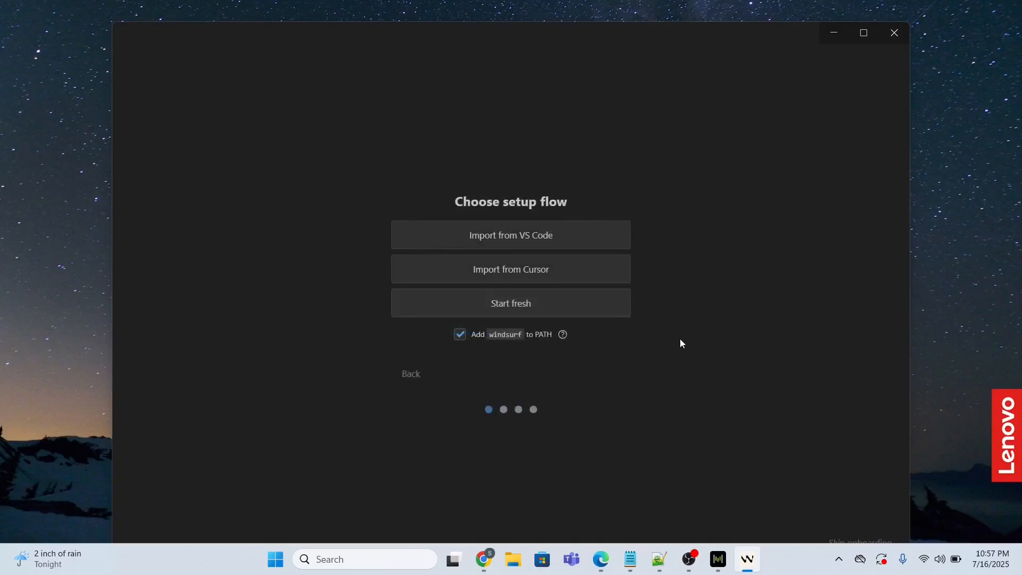
mouse_move(526, 314)
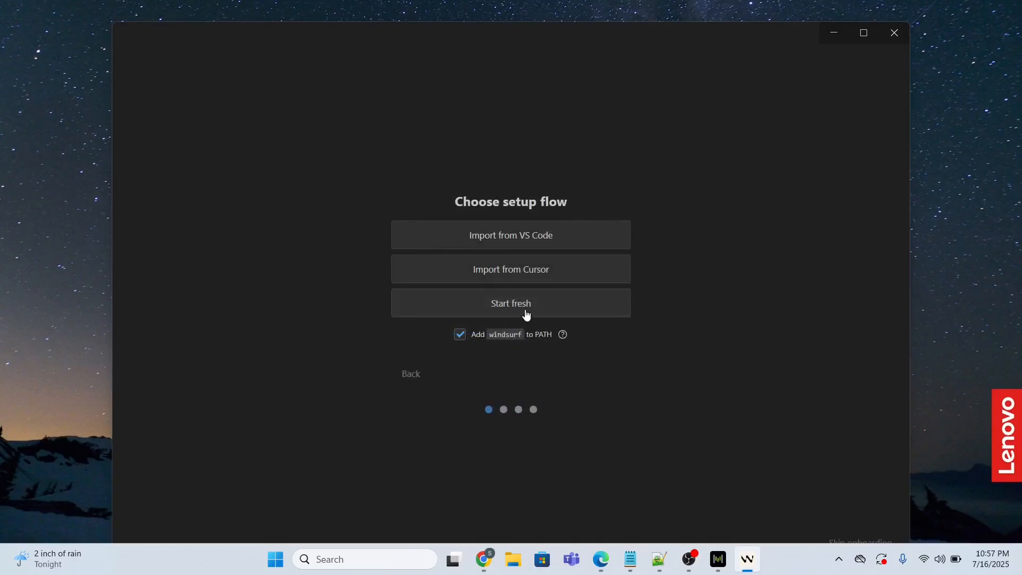
left_click(510, 303)
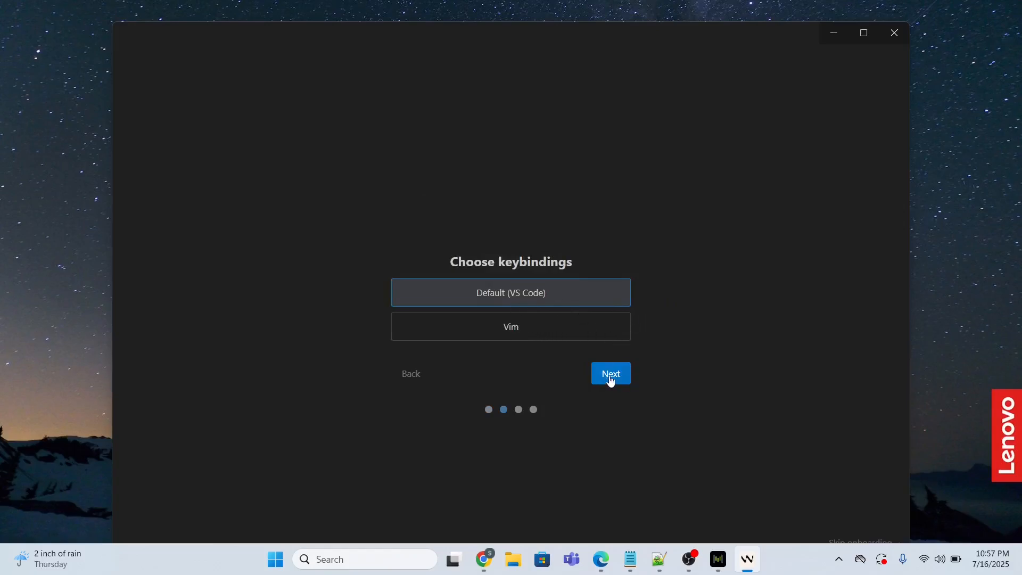
left_click(609, 374)
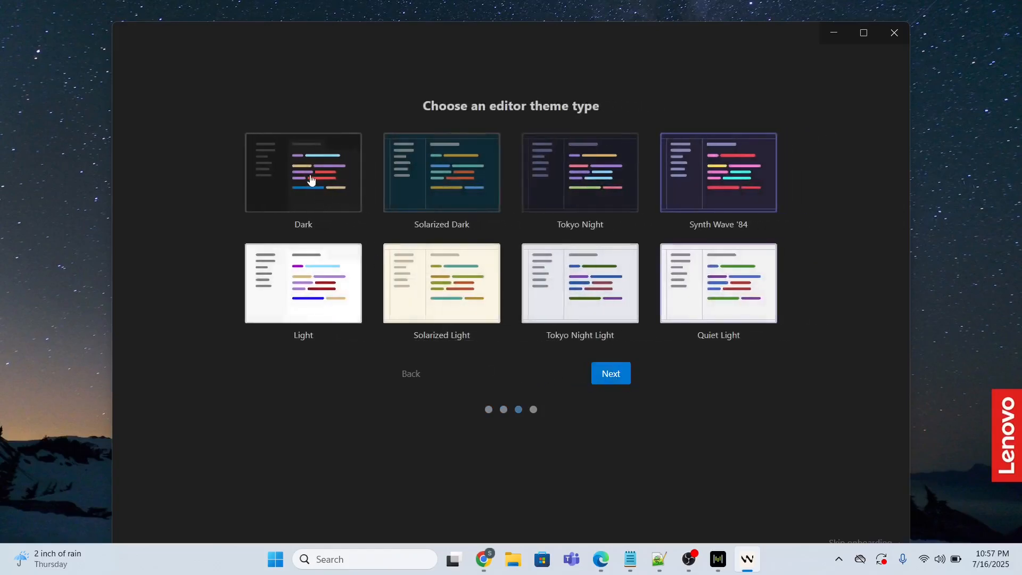
left_click(302, 172)
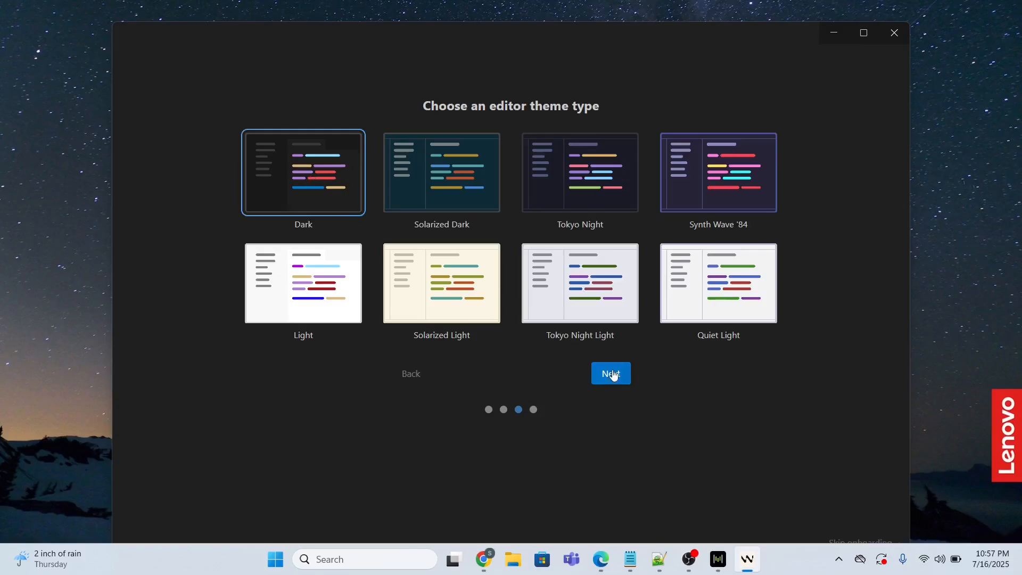
left_click(610, 374)
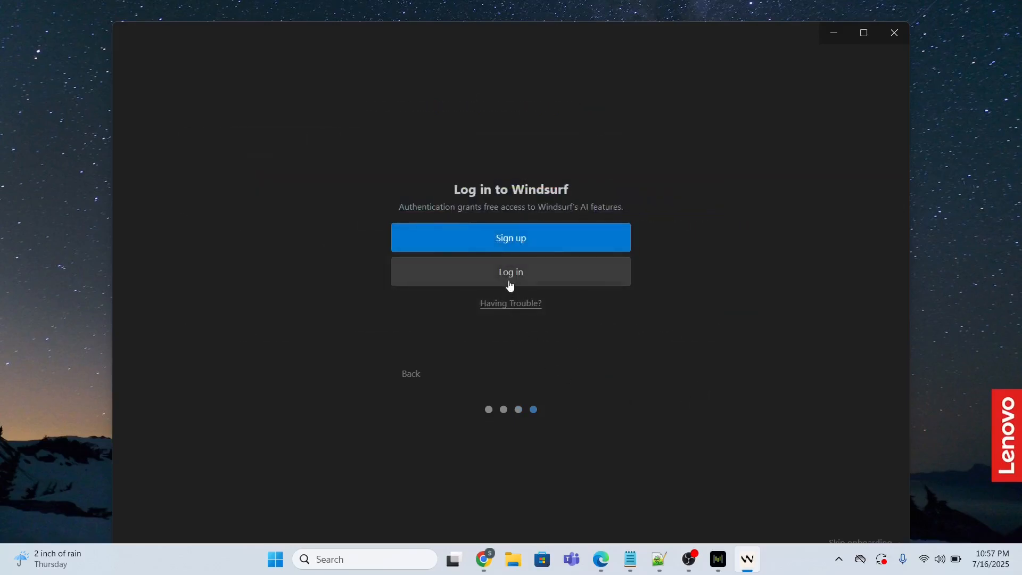
Log in to Windsurf with the Google account and let the browser open the Windsurf app.
left_click(510, 272)
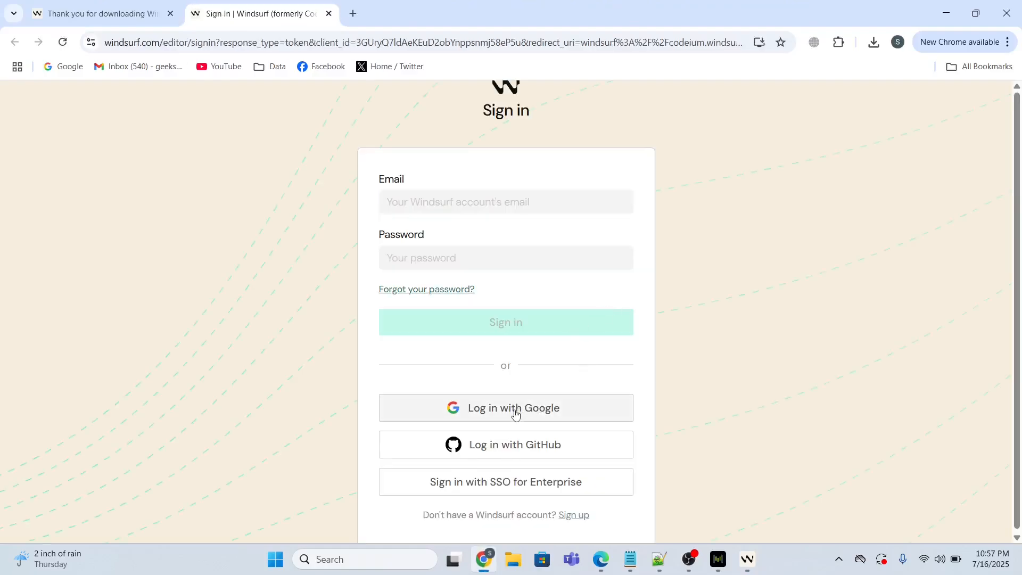
left_click(505, 407)
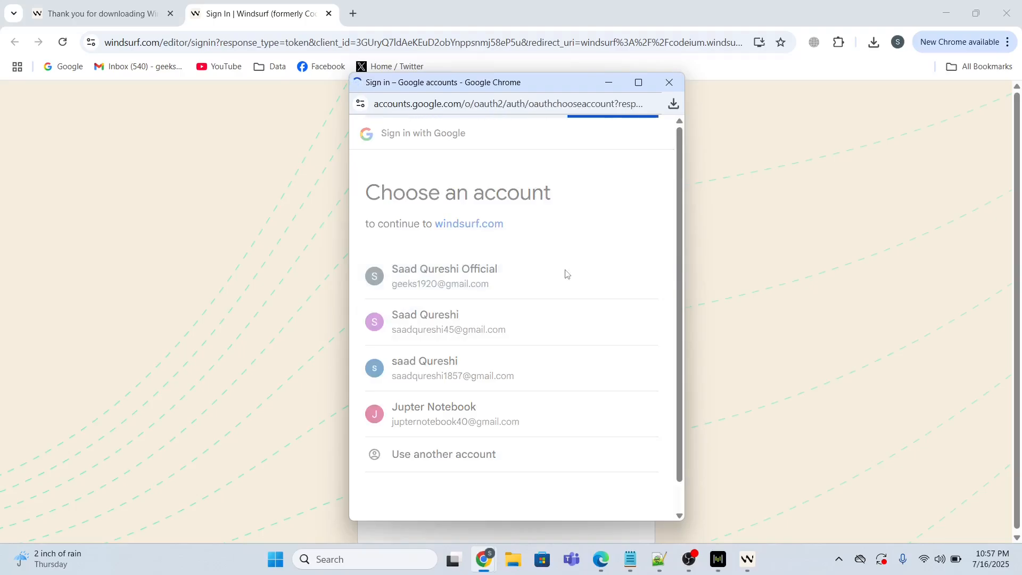
left_click(444, 276)
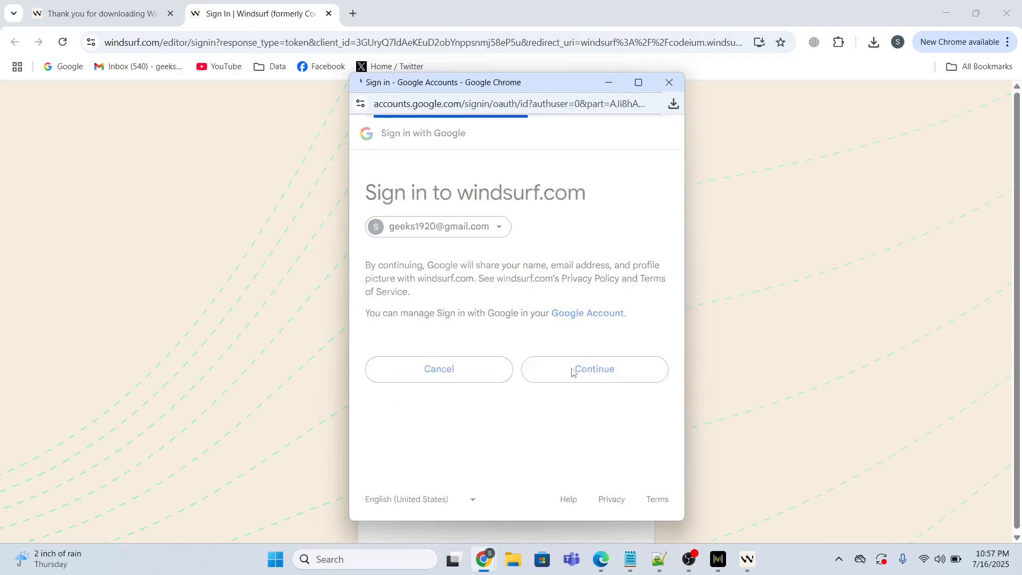
left_click(594, 368)
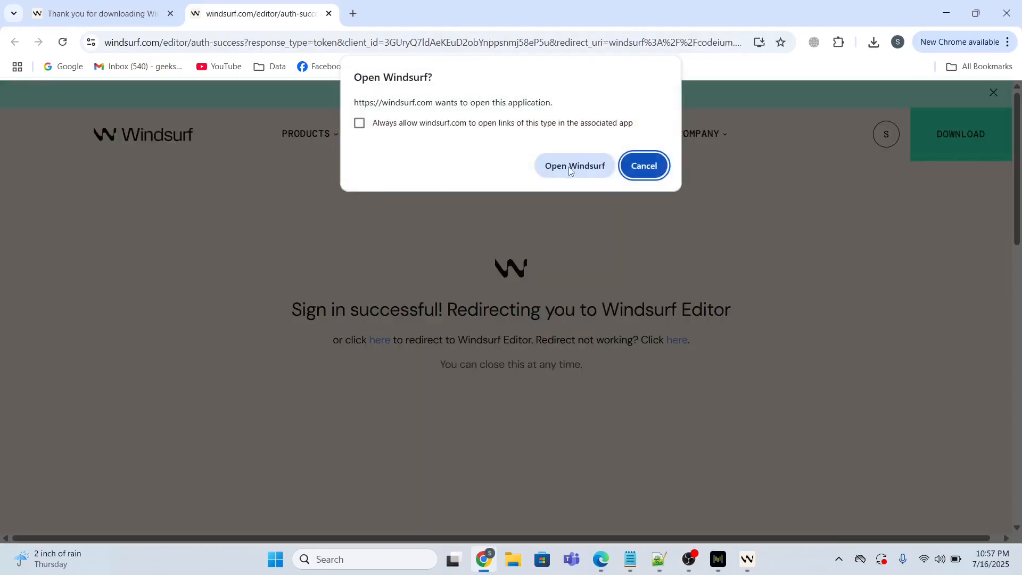
left_click(573, 166)
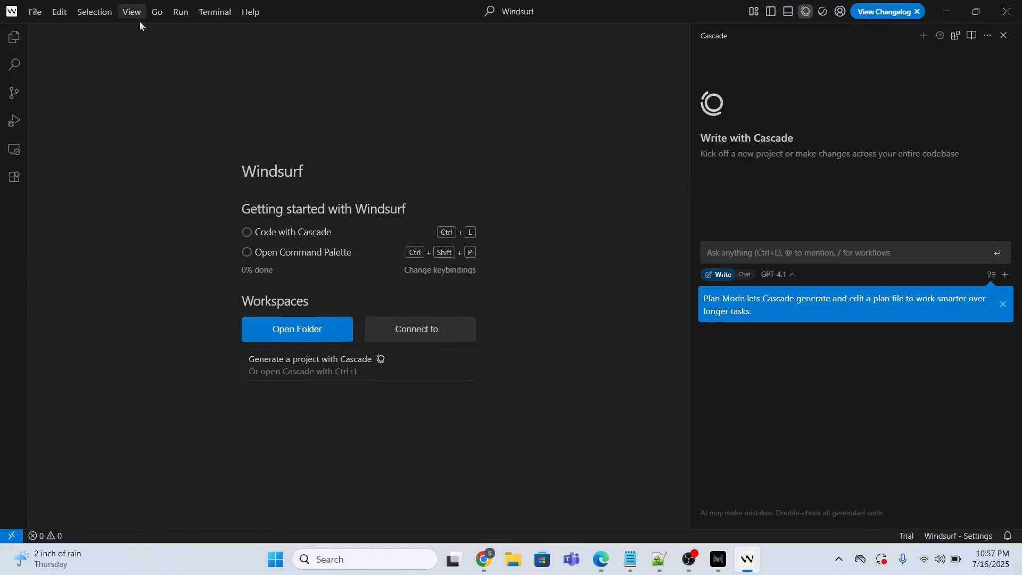
Run 'clone' from the View > Command Palette and choose Clone from GitHub.
left_click(131, 12)
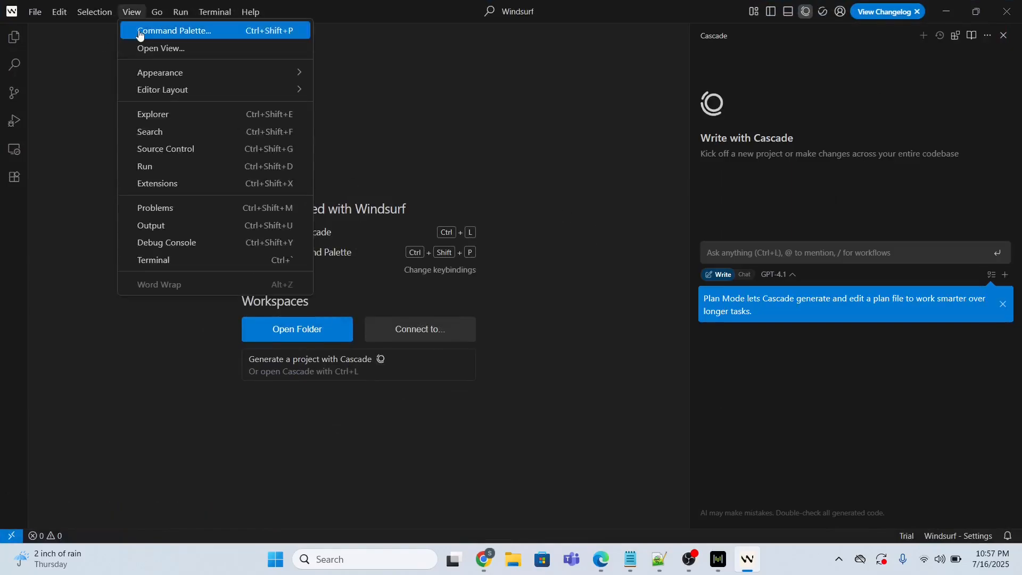
left_click(174, 29)
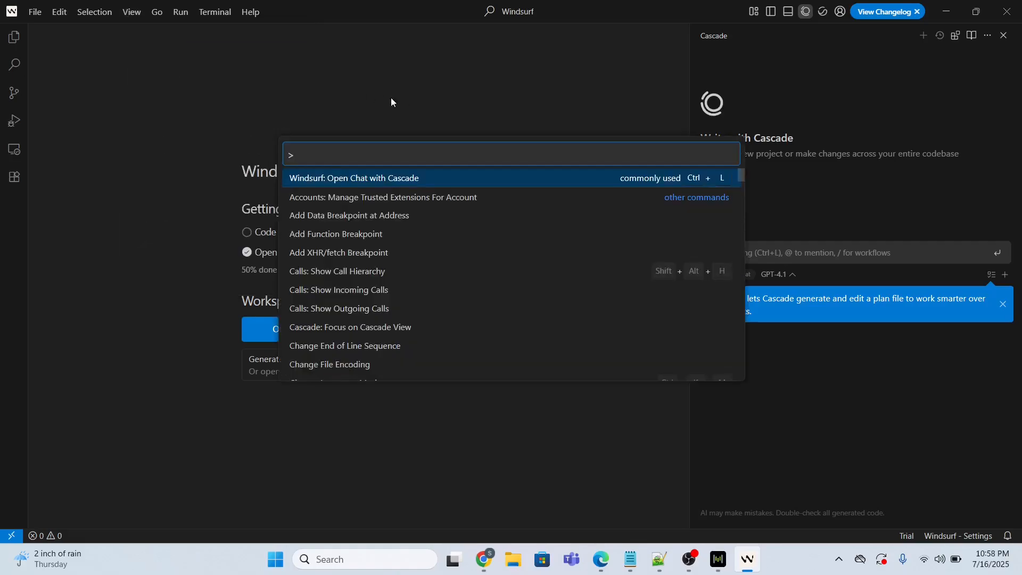
type("clo")
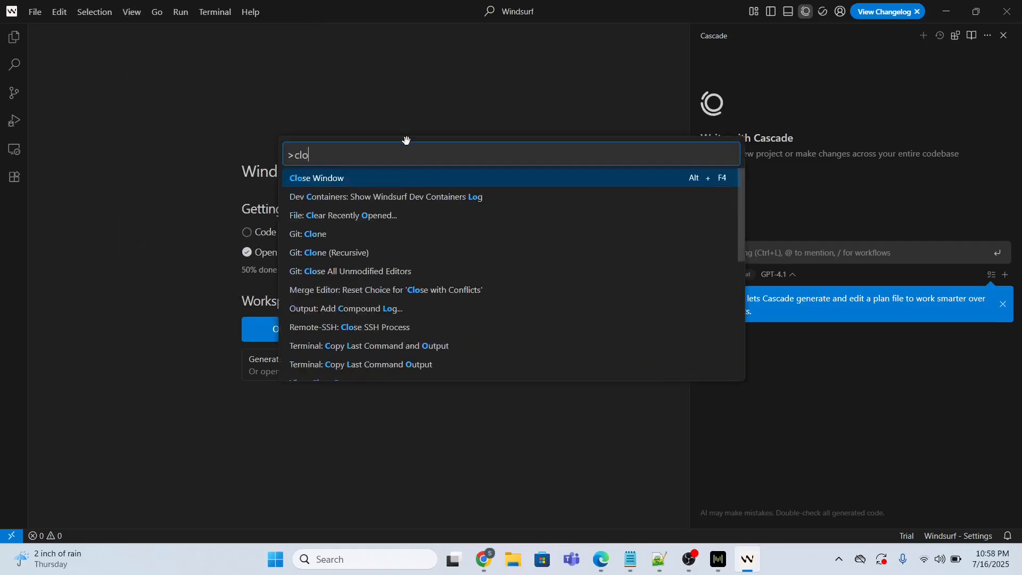
type("ne")
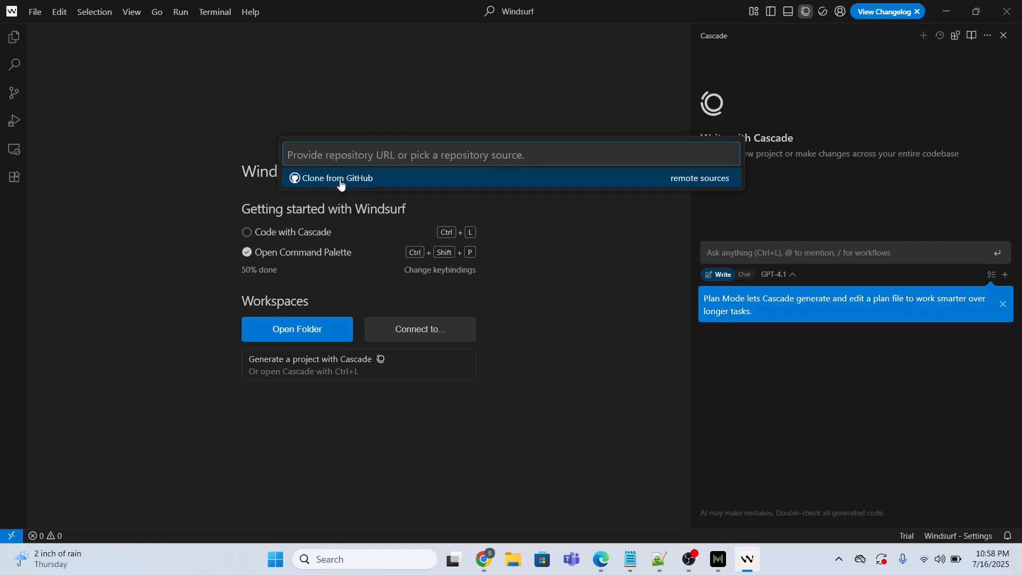
left_click(332, 178)
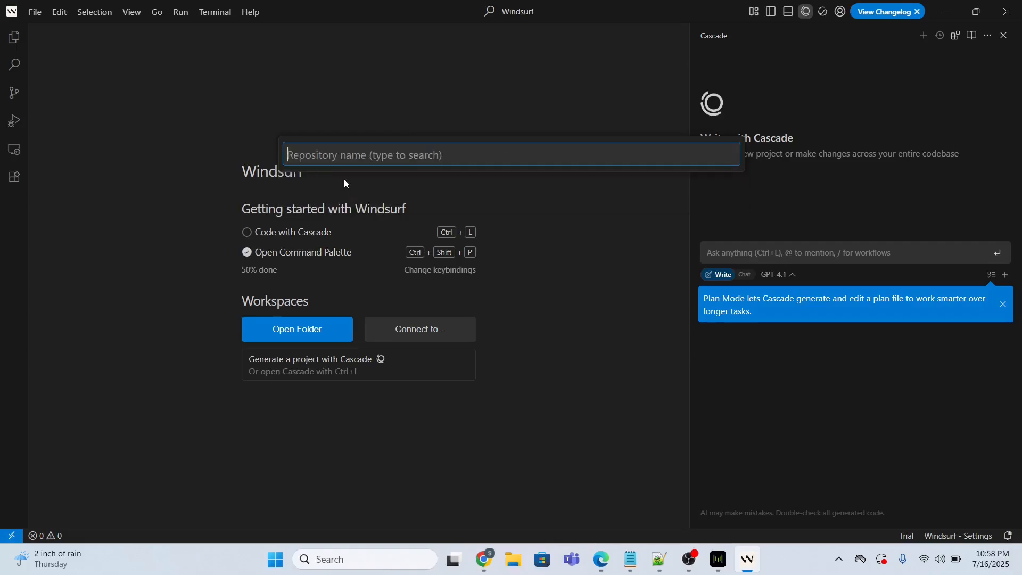
mouse_move(545, 276)
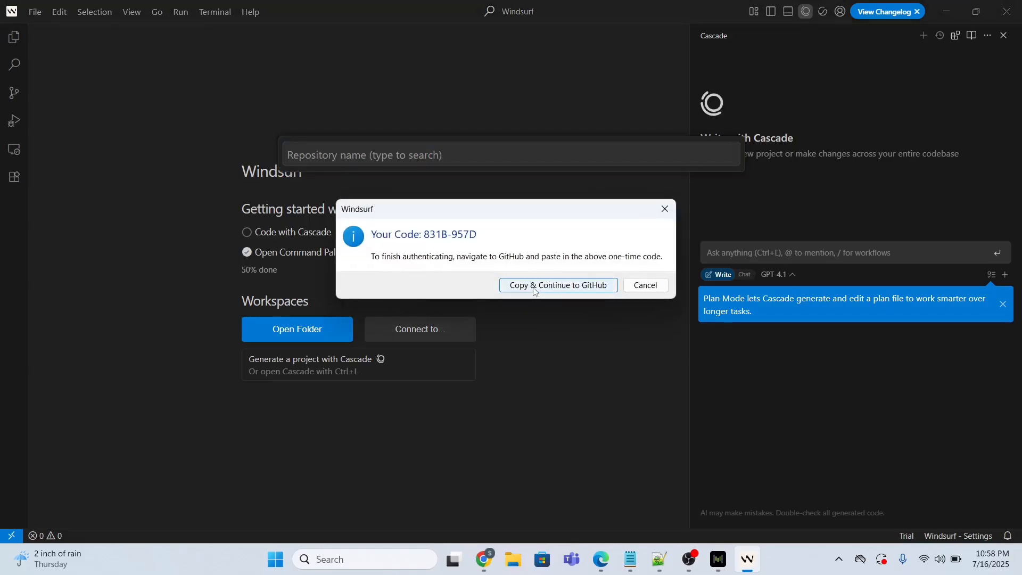
Copy the one-time code, sign in to GitHub, and continue activation with that account.
left_click(557, 285)
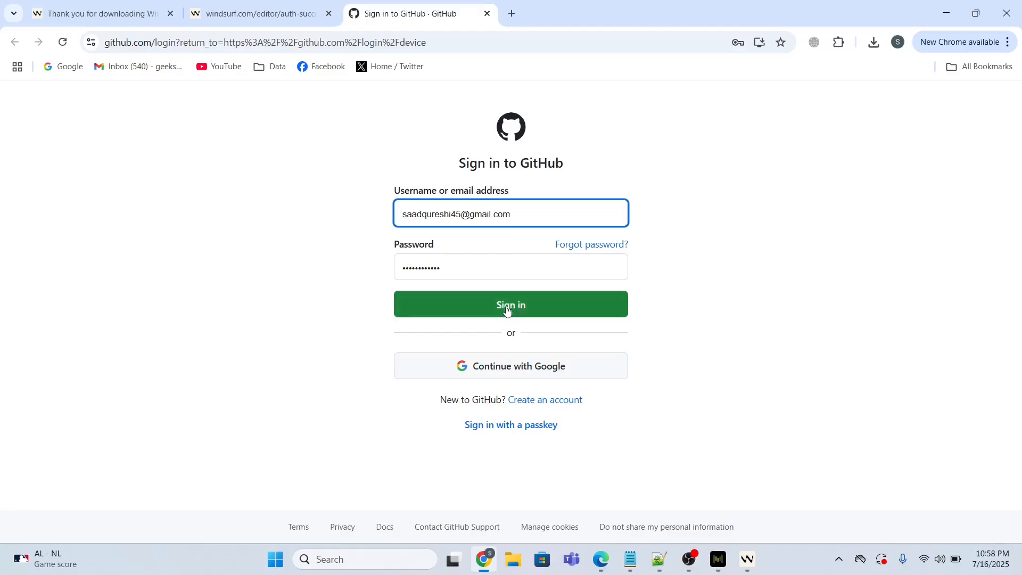
left_click(511, 304)
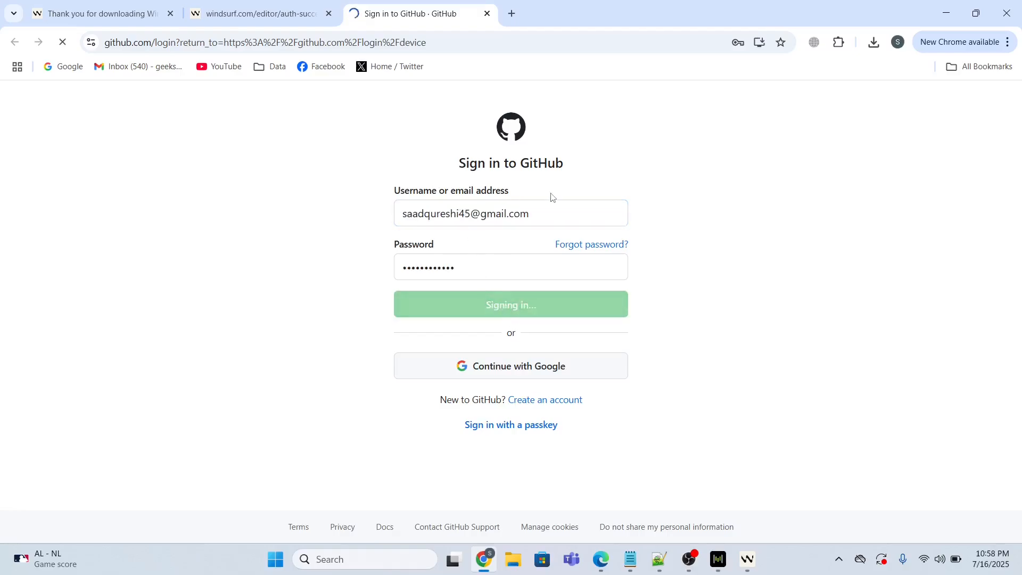
left_click(510, 304)
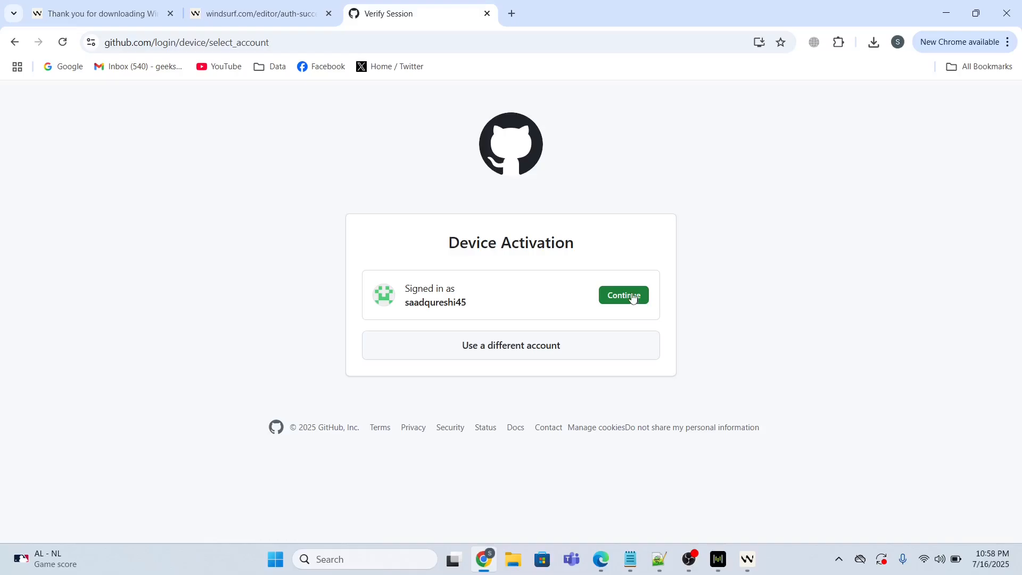
left_click(622, 295)
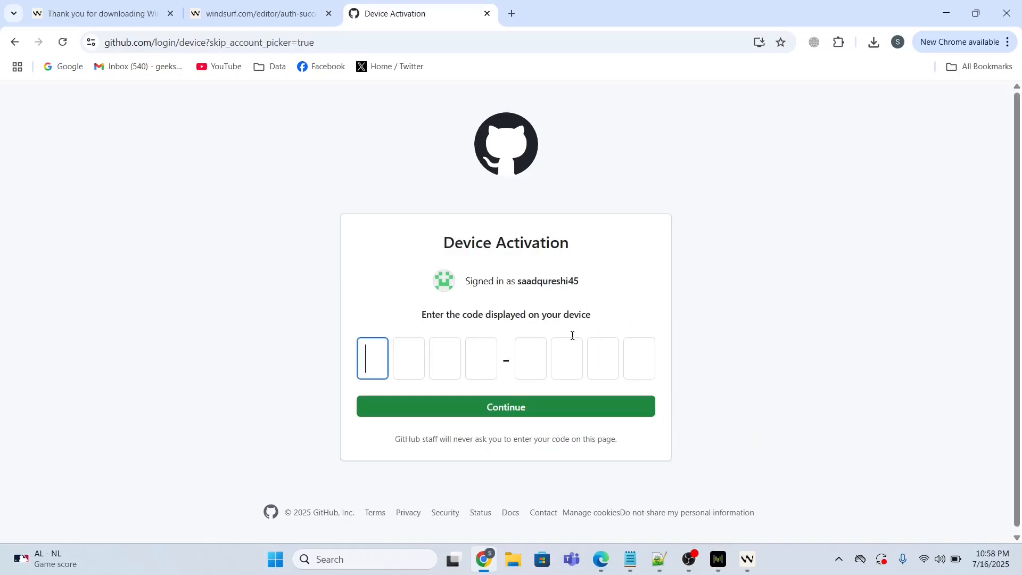
mouse_move(746, 559)
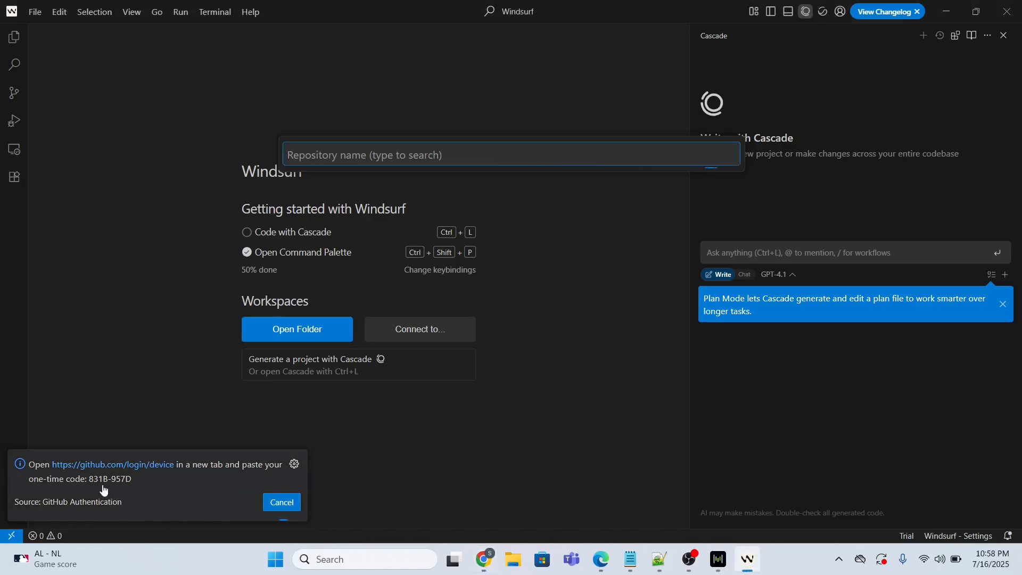
mouse_move(606, 551)
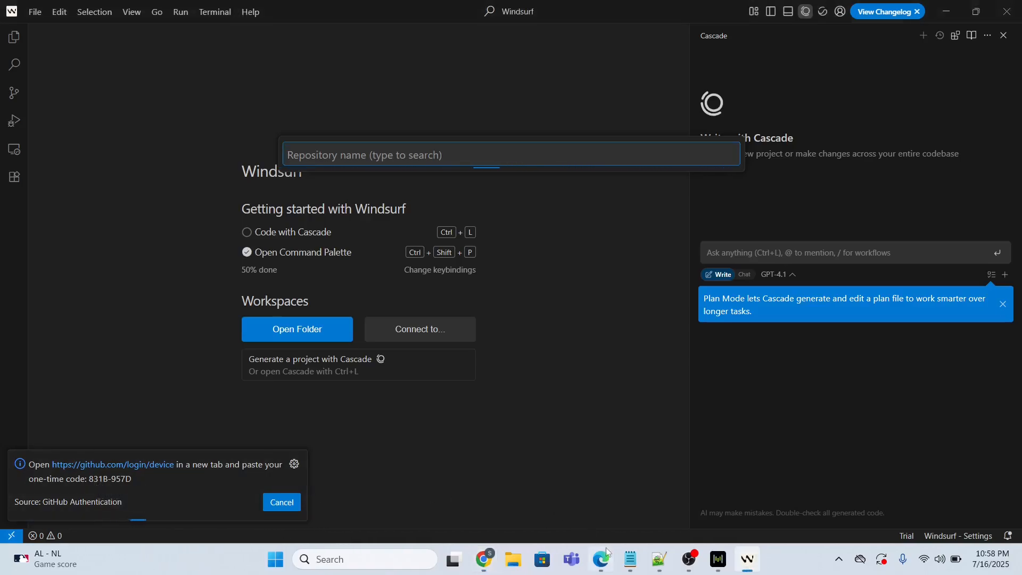
Enter and submit the Windsurf device code on GitHub, reaching the Authorize Windsurf page.
left_click(482, 558)
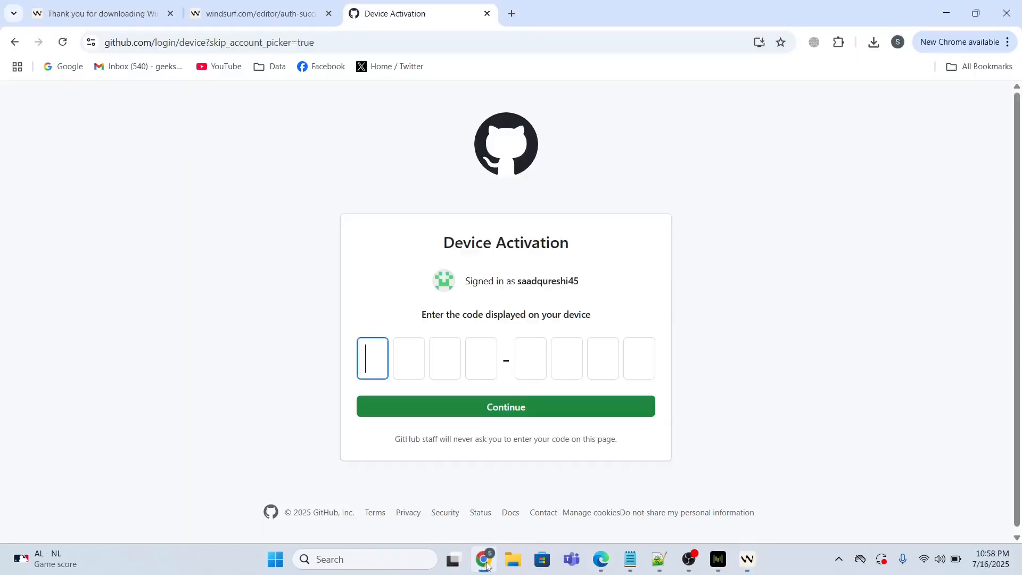
type("83")
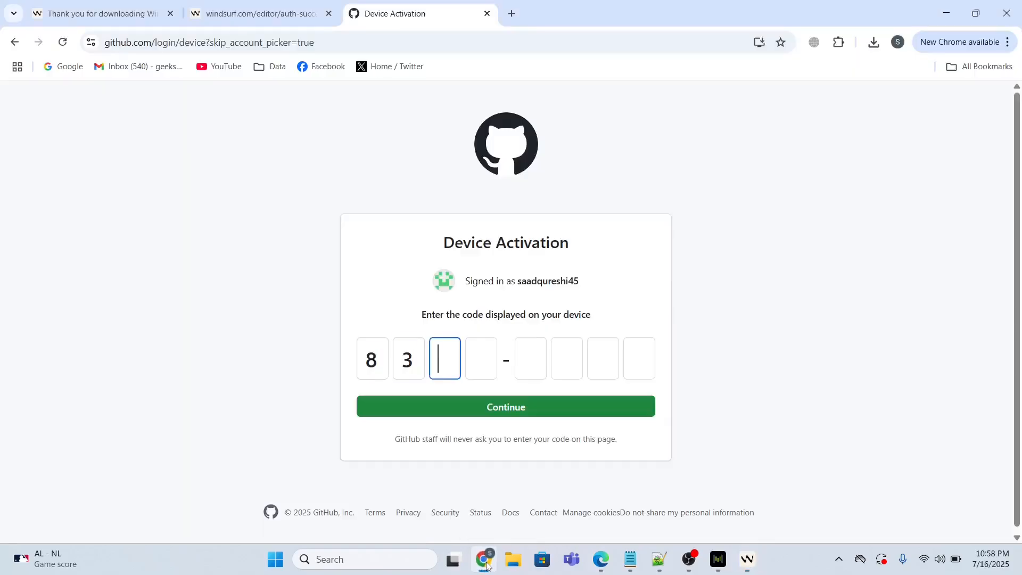
left_click(746, 558)
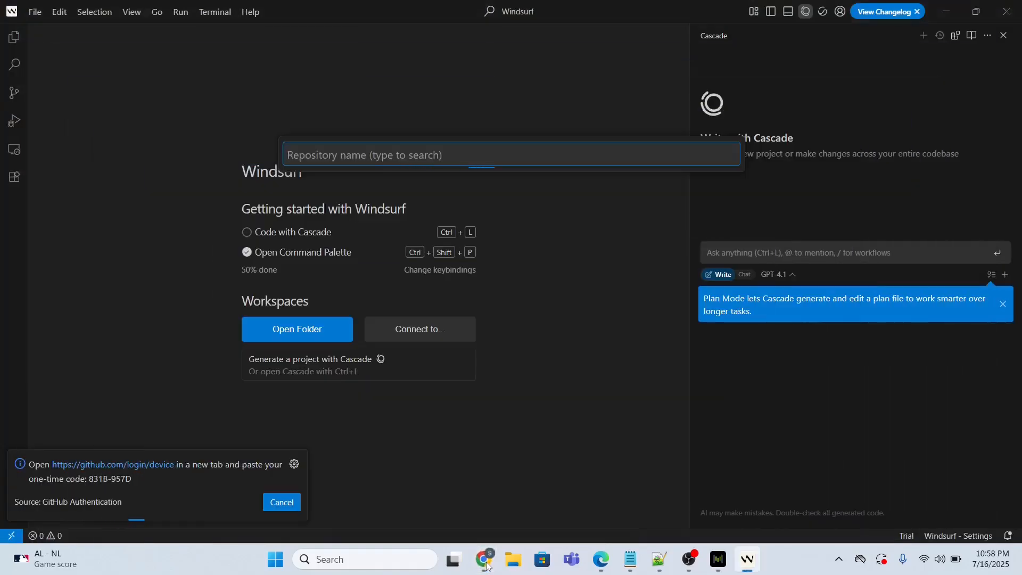
left_click(484, 558)
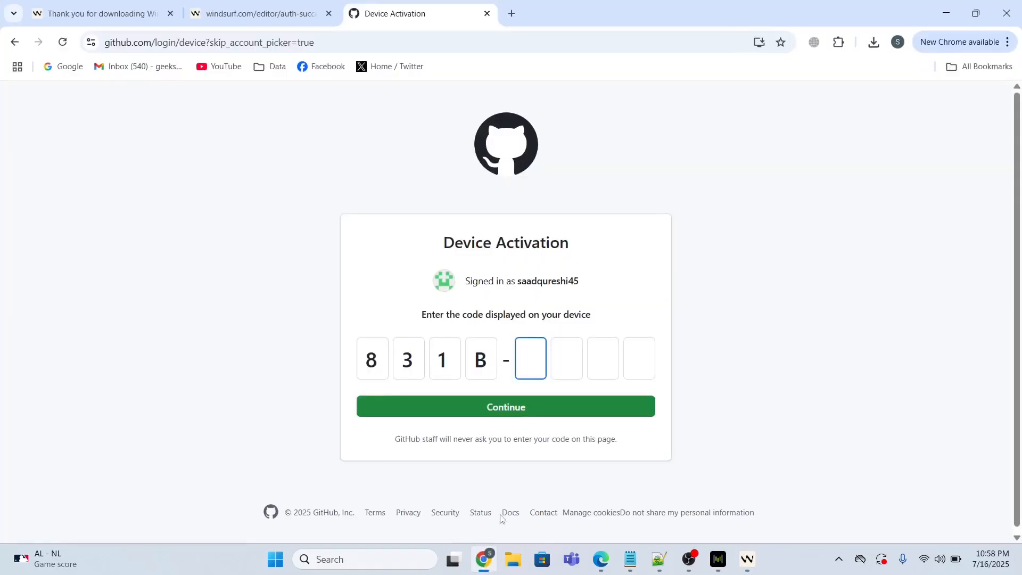
type("957D")
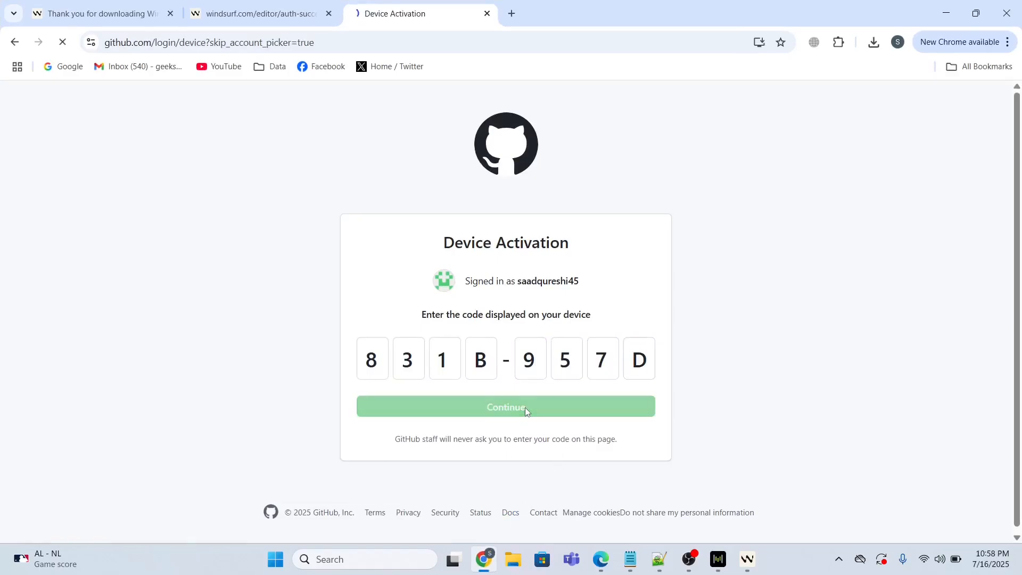
left_click(505, 406)
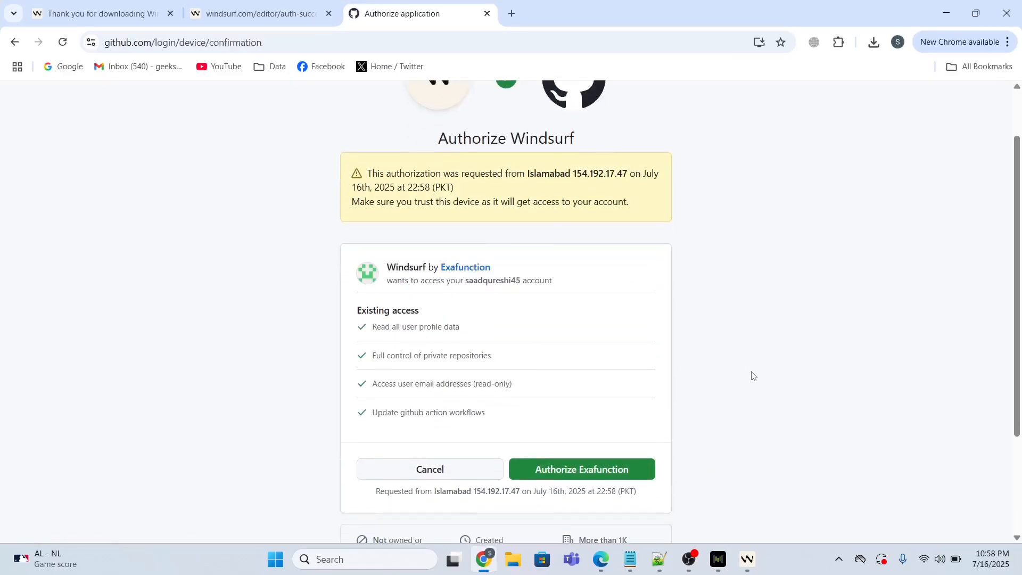
left_click(581, 469)
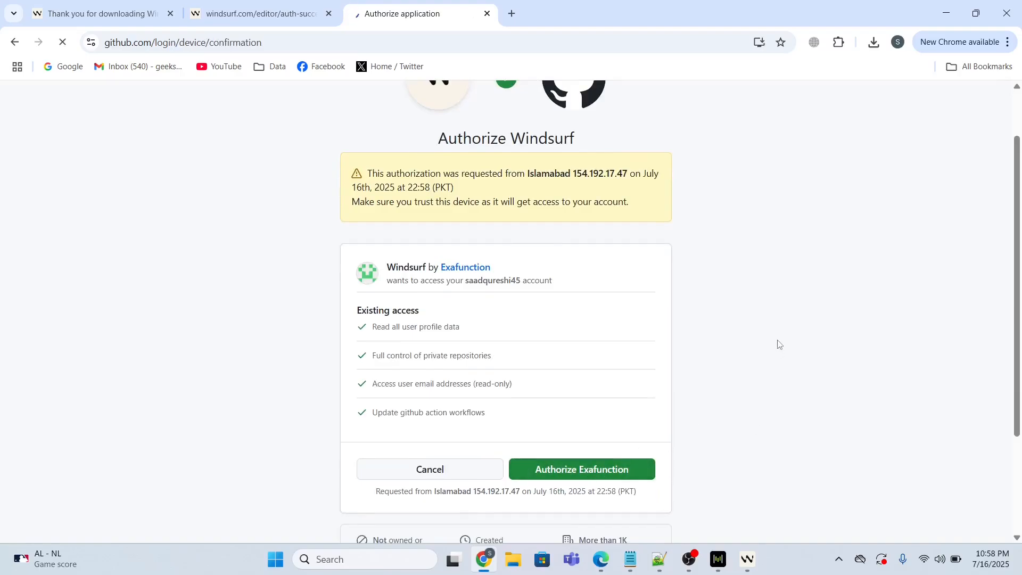
left_click(580, 468)
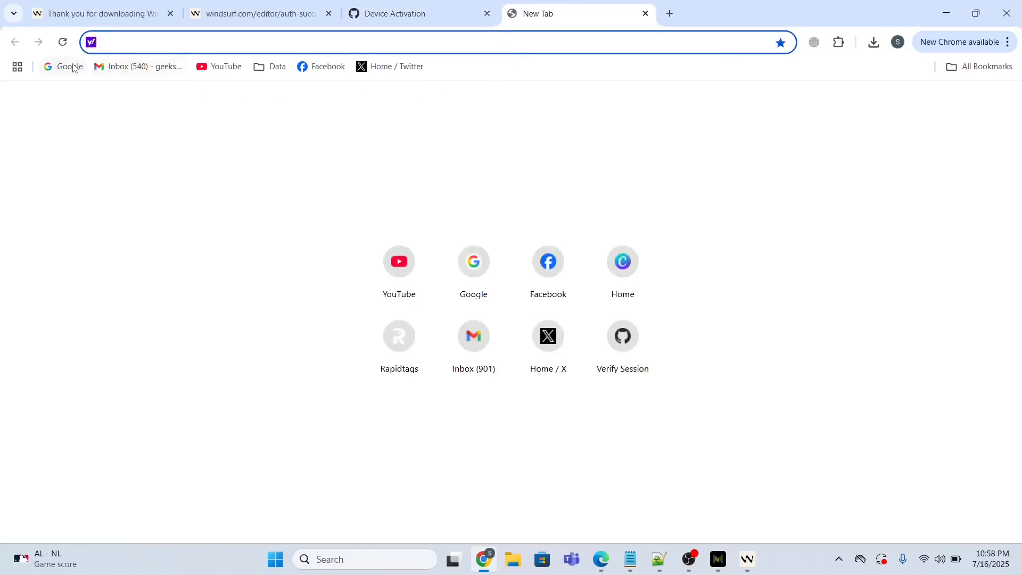
Search Google for 'gith' and open the signed-in GitHub dashboard.
left_click(473, 272)
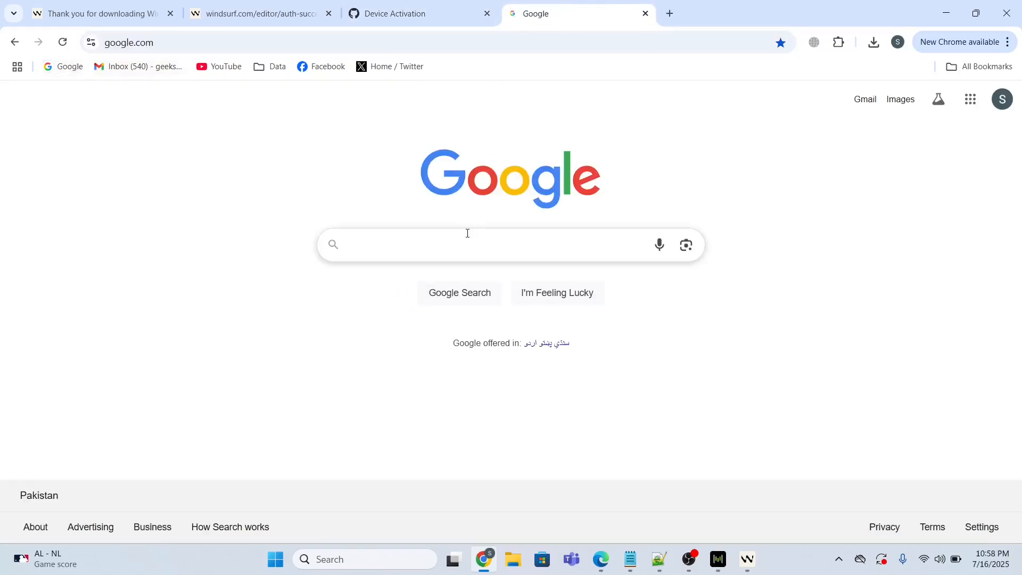
type("gith")
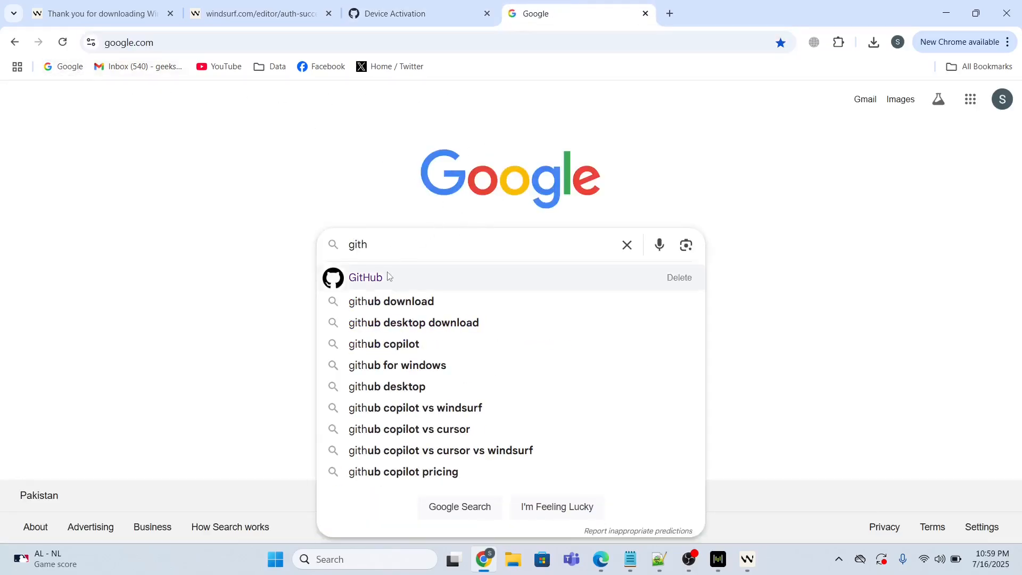
left_click(365, 276)
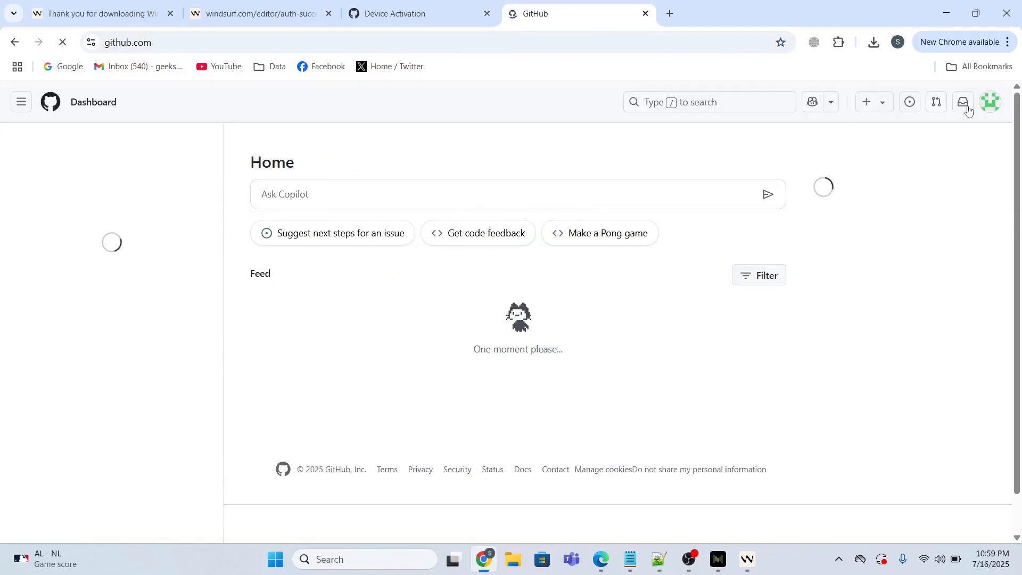
left_click(990, 102)
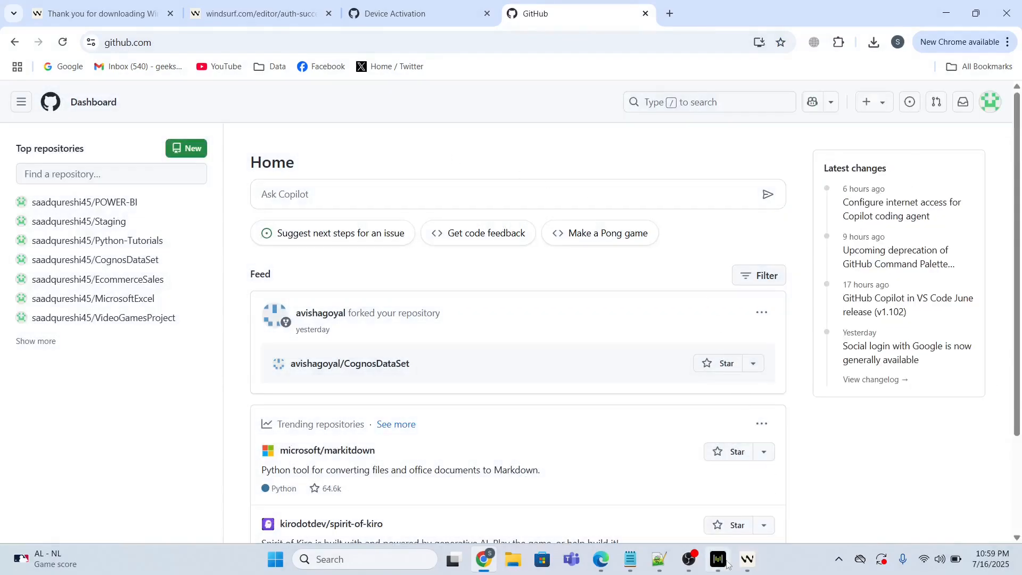
Return to Windsurf's clone prompt listing the account's GitHub repositories.
left_click(747, 558)
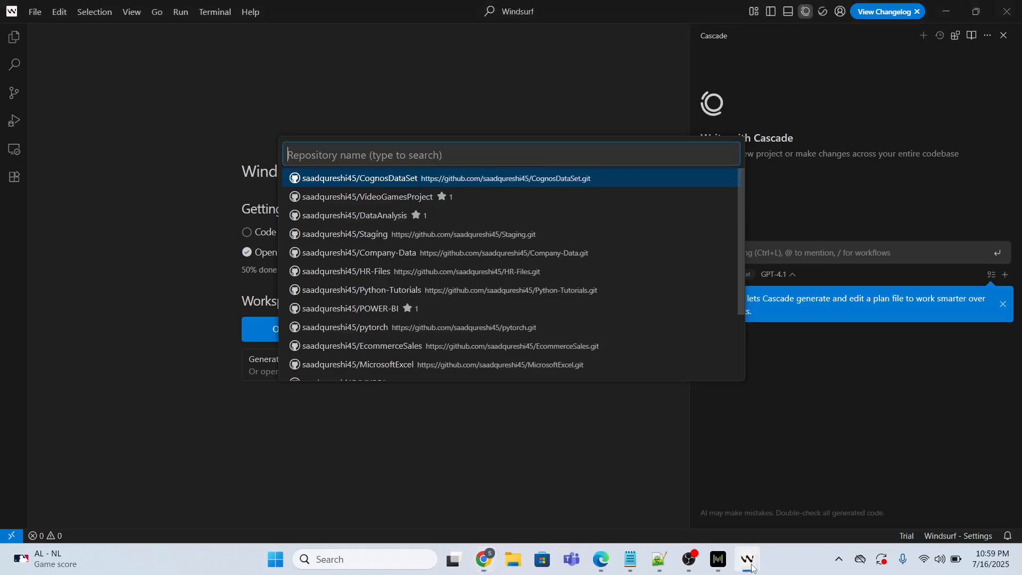
mouse_move(458, 235)
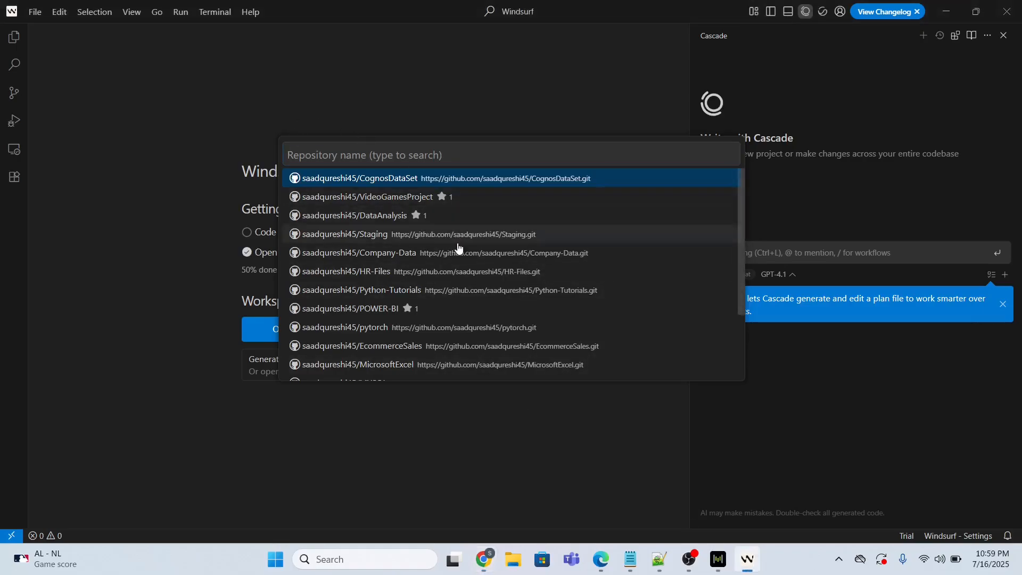
mouse_move(506, 182)
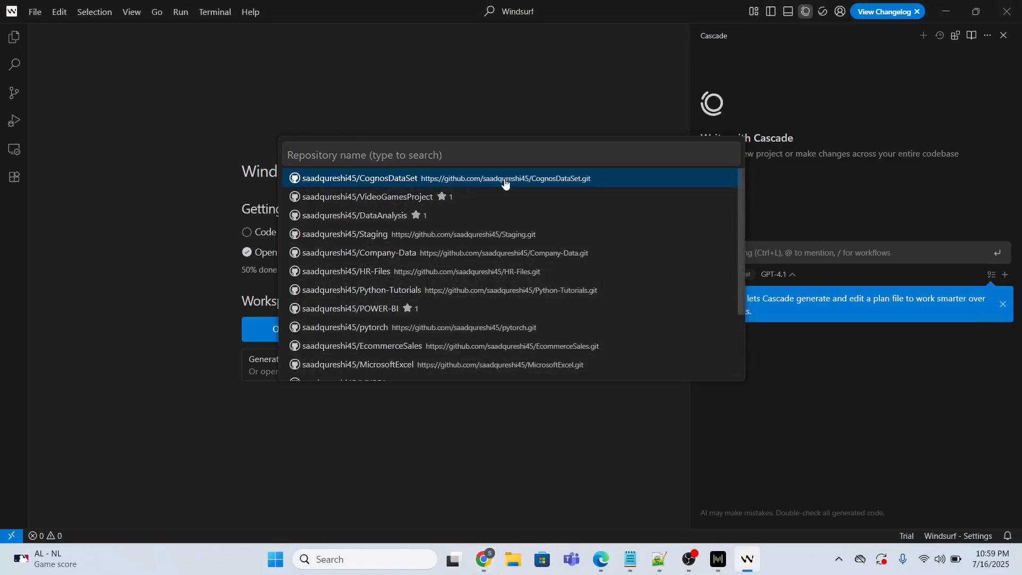
mouse_move(412, 364)
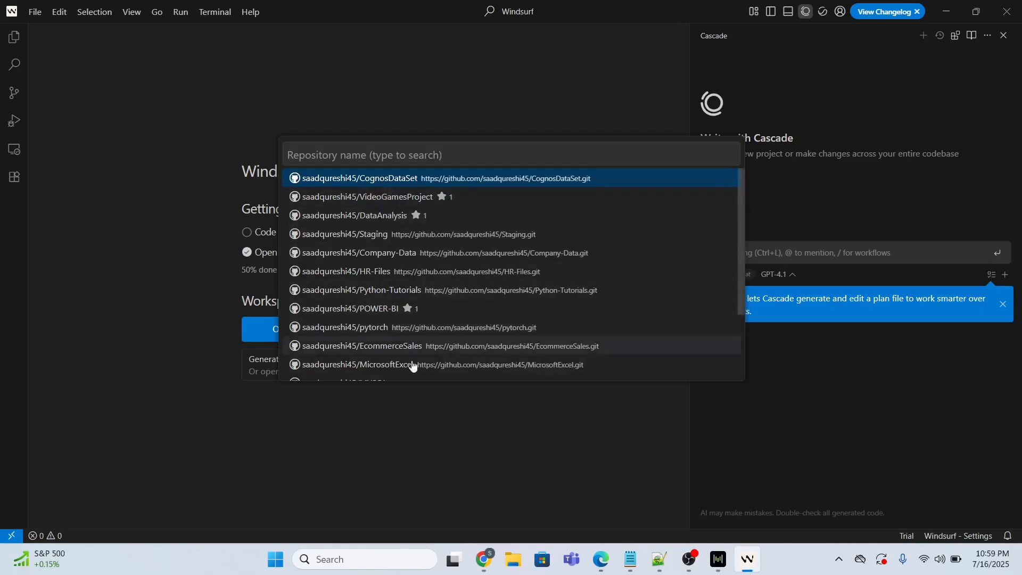
mouse_move(388, 196)
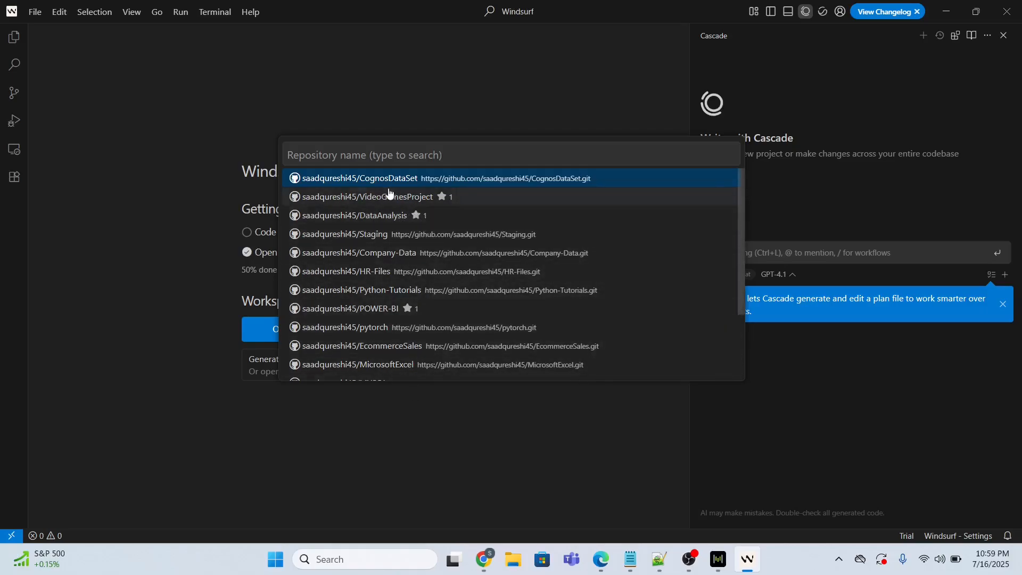
mouse_move(391, 187)
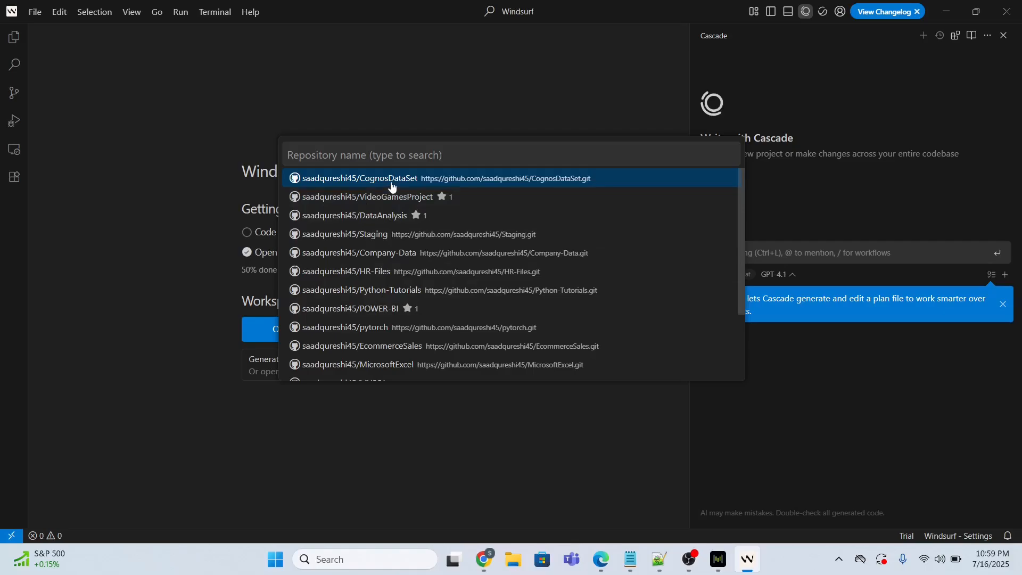
Clone saadqureshi45/CognosDataSet into a new CognosDataSet folder on drive D.
left_click(359, 178)
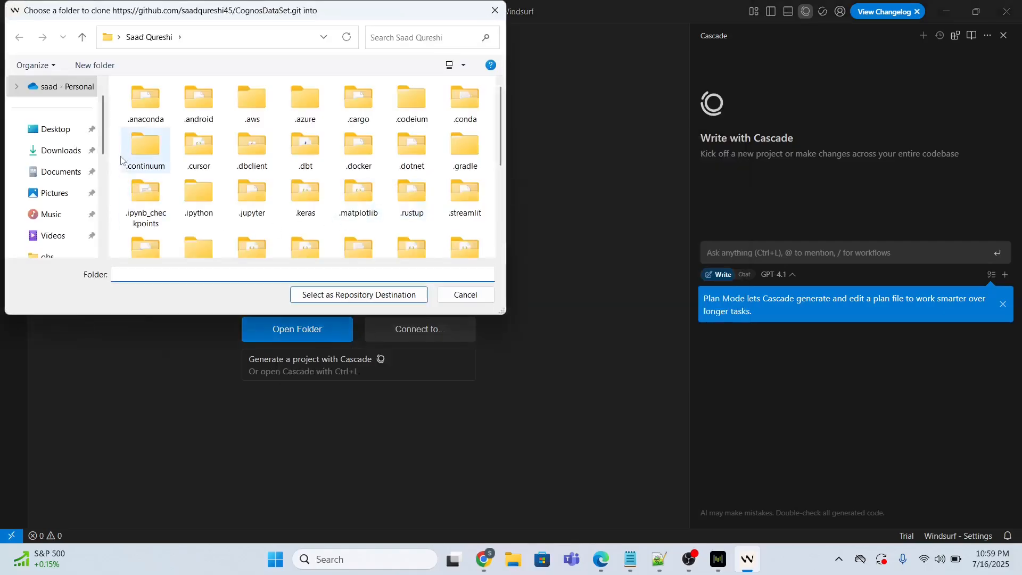
scroll("down", 3)
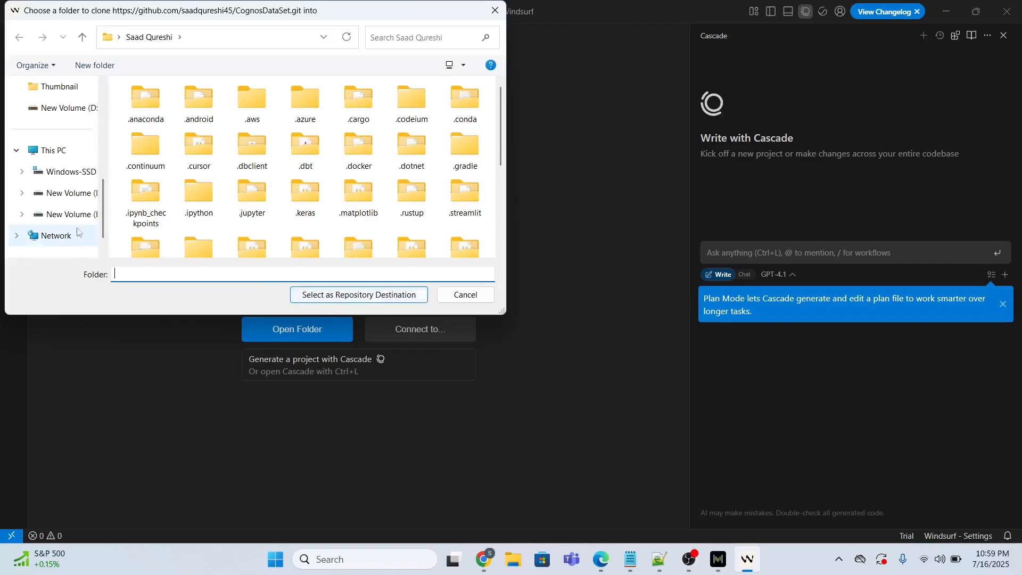
left_click(68, 192)
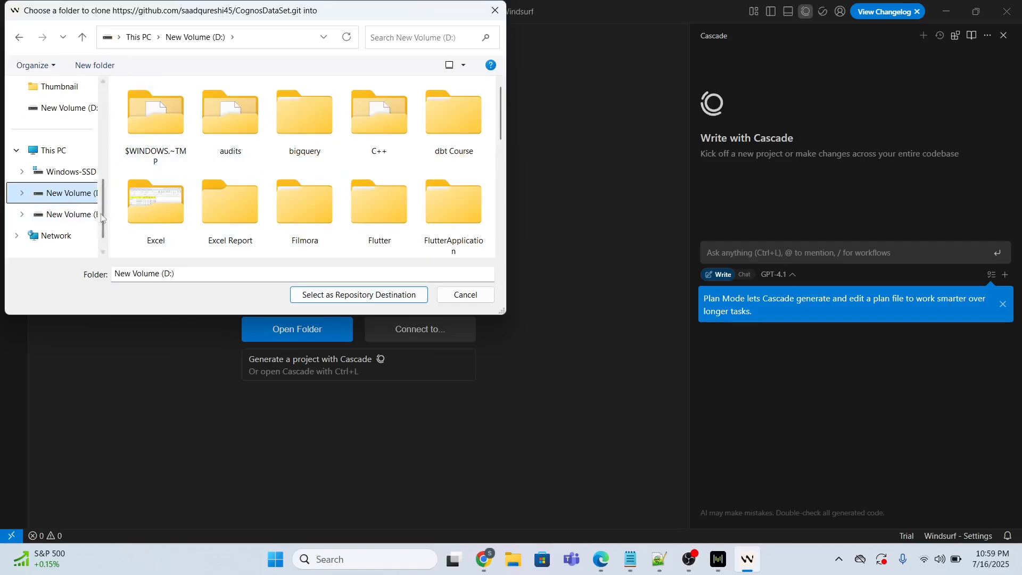
left_click(95, 64)
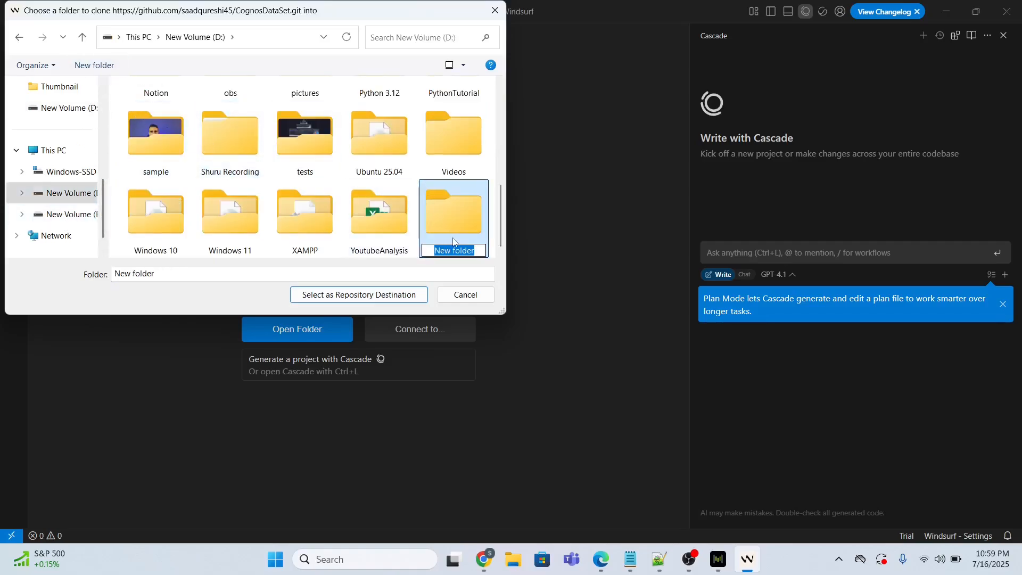
type("CognosDataSet")
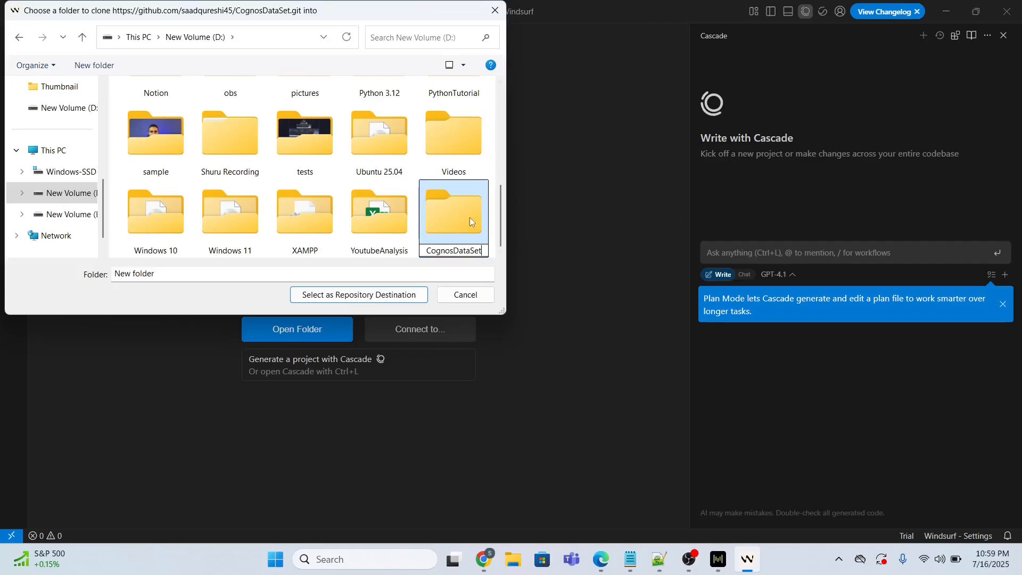
left_click(453, 218)
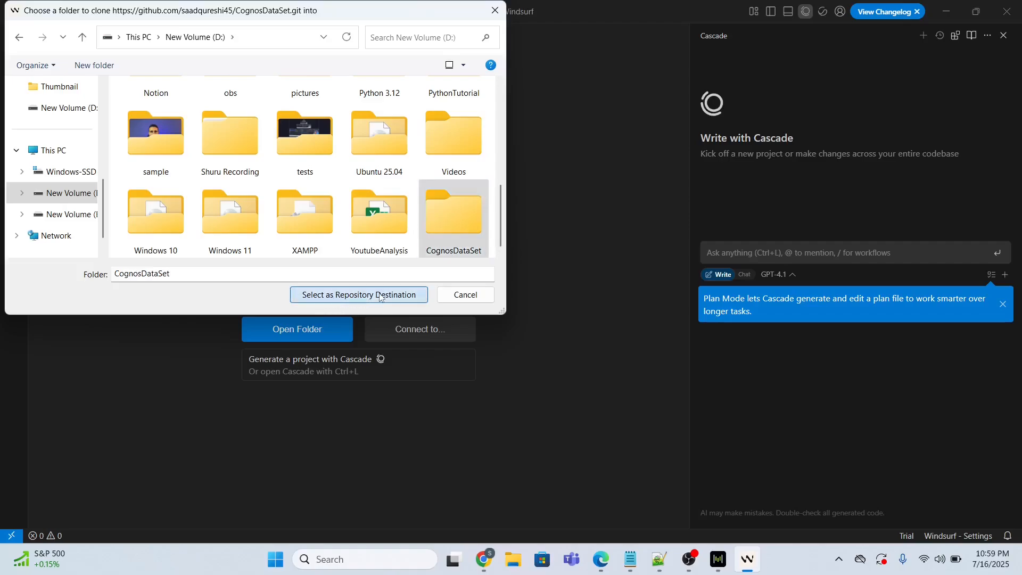
left_click(358, 294)
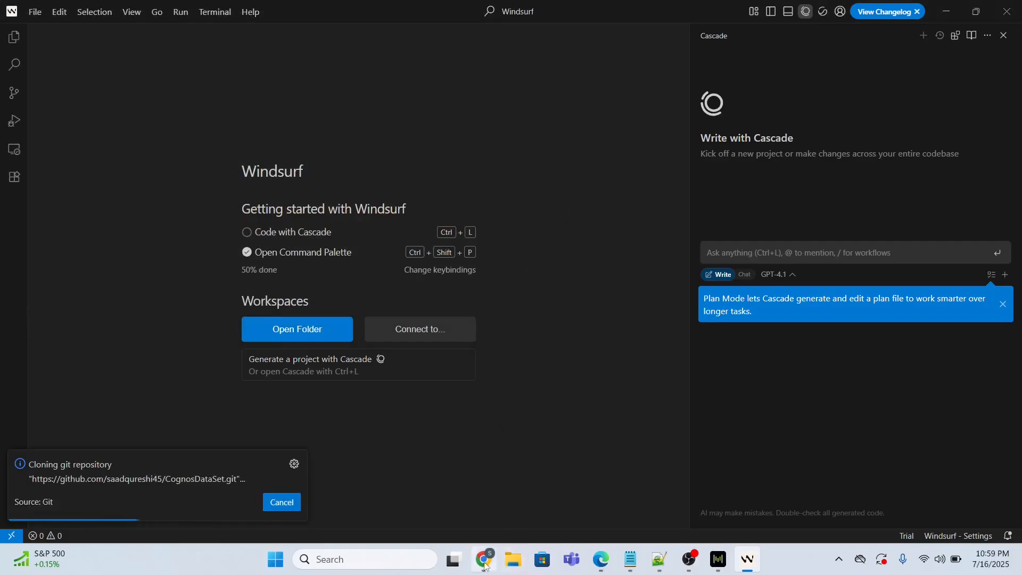
Open the cloned repository and trust the authors of the parent CognosDataSet folder.
left_click(482, 558)
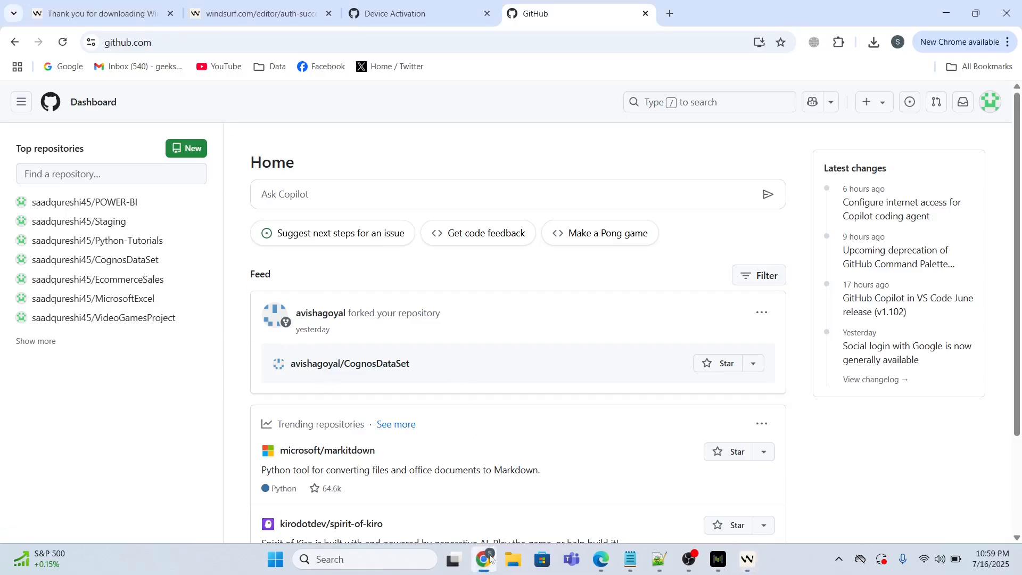
left_click(747, 564)
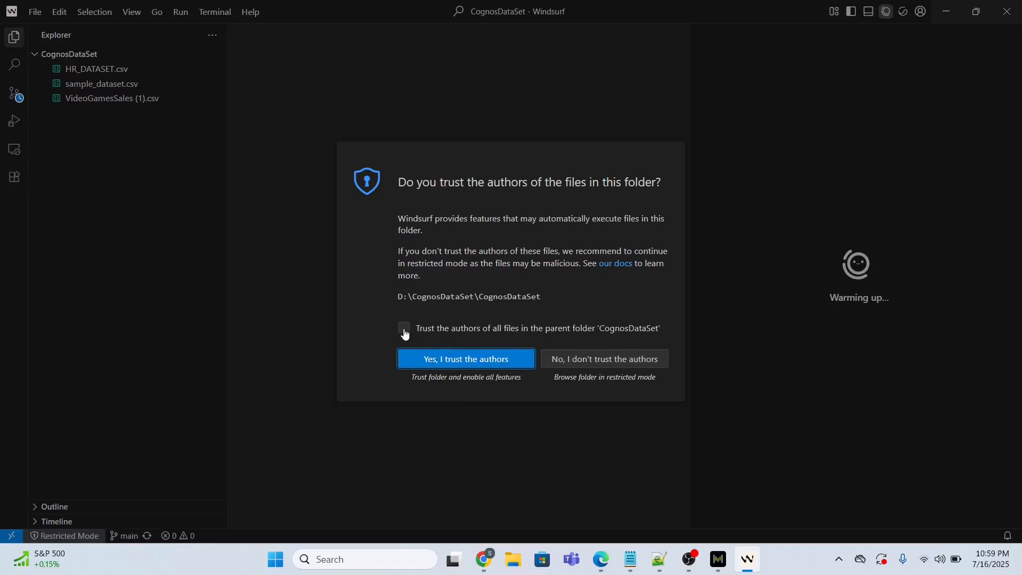
left_click(404, 328)
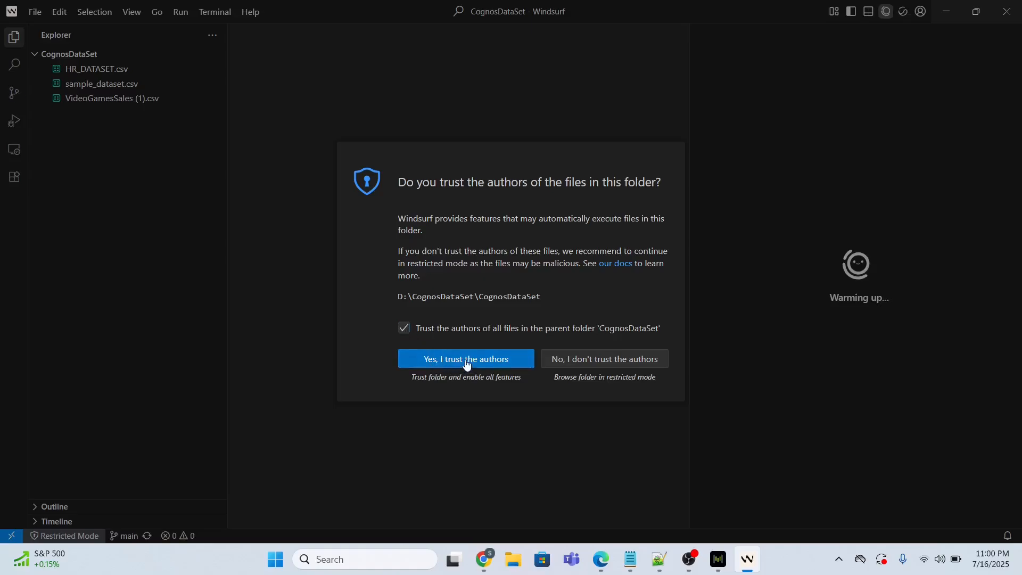
Trust the CognosDataSet folder's authors, open HR_DATASET.csv, and select the Emp_Count header.
left_click(465, 358)
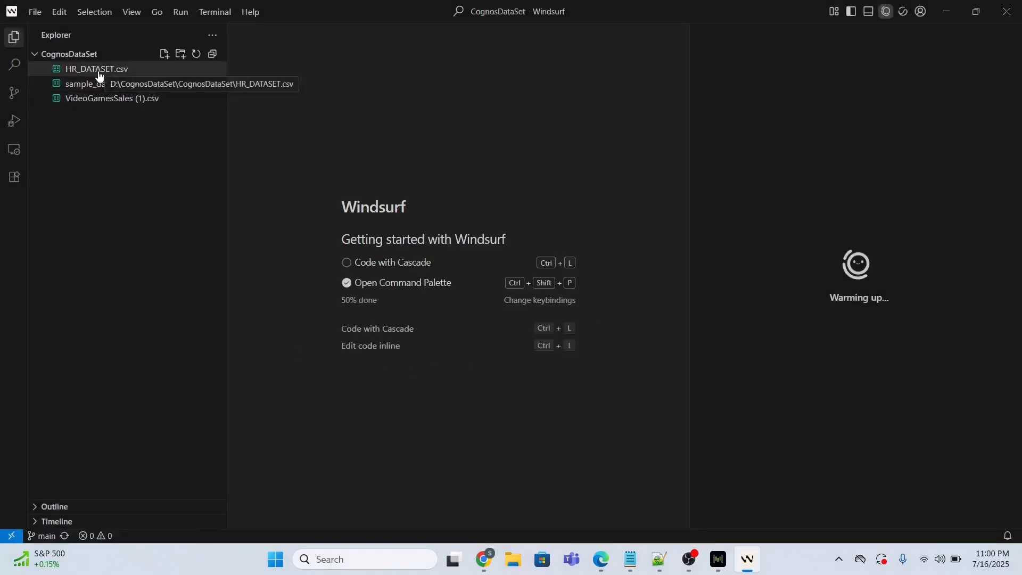
left_click(96, 69)
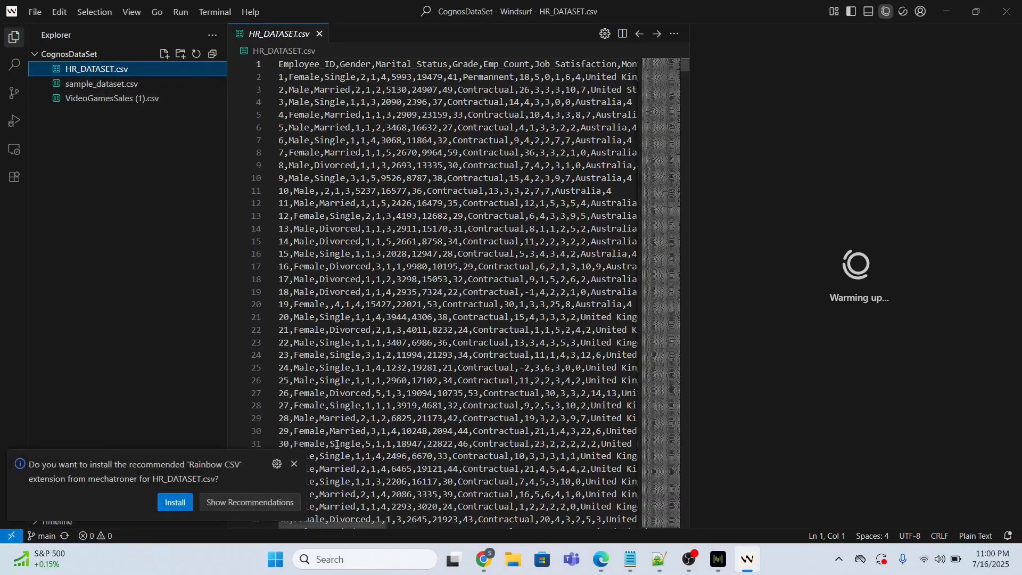
left_click(294, 463)
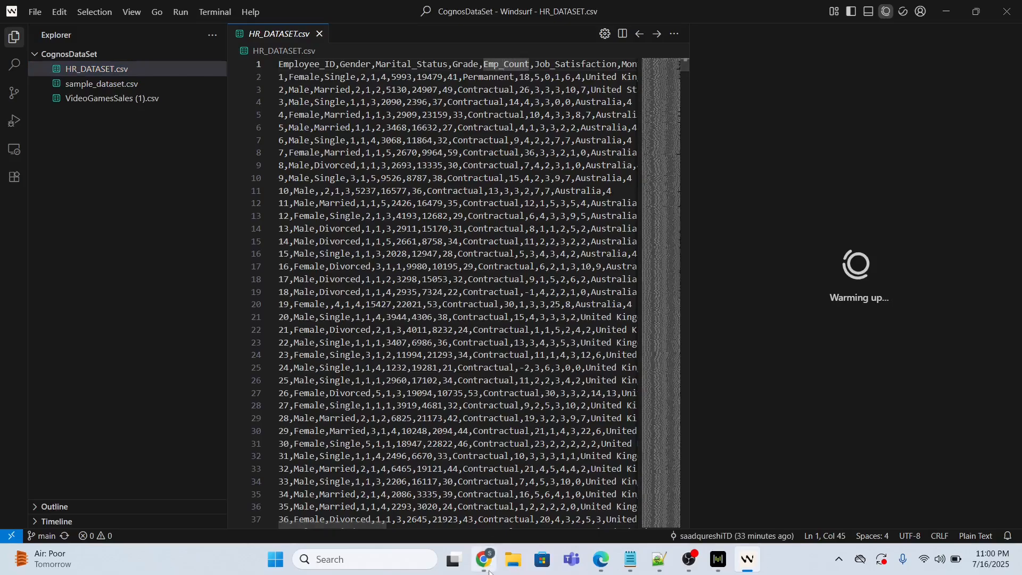
In the browser, open the CognosDataSet repository and preview HR_DATASET.csv showing Emp_Count.
left_click(484, 558)
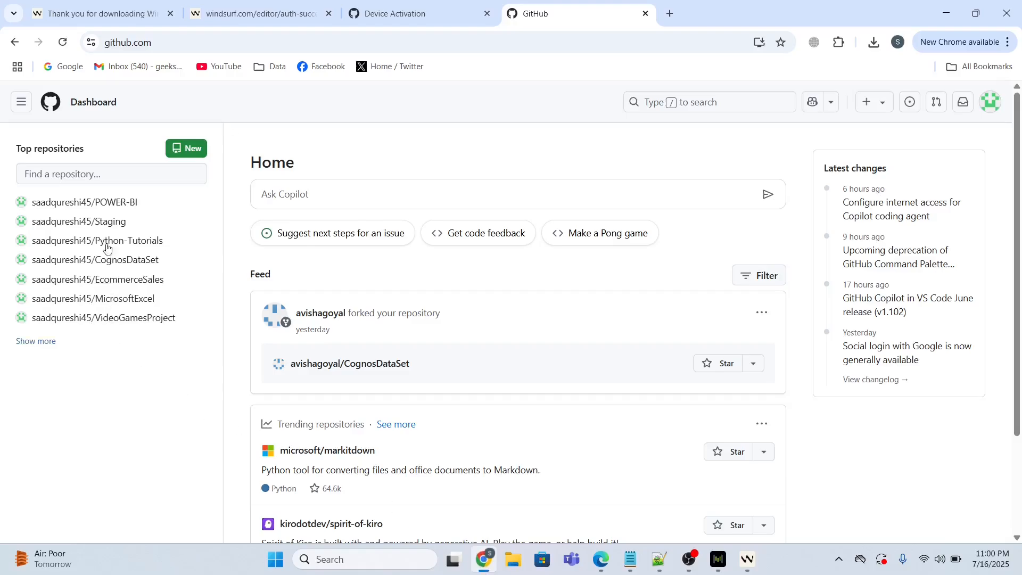
left_click(95, 259)
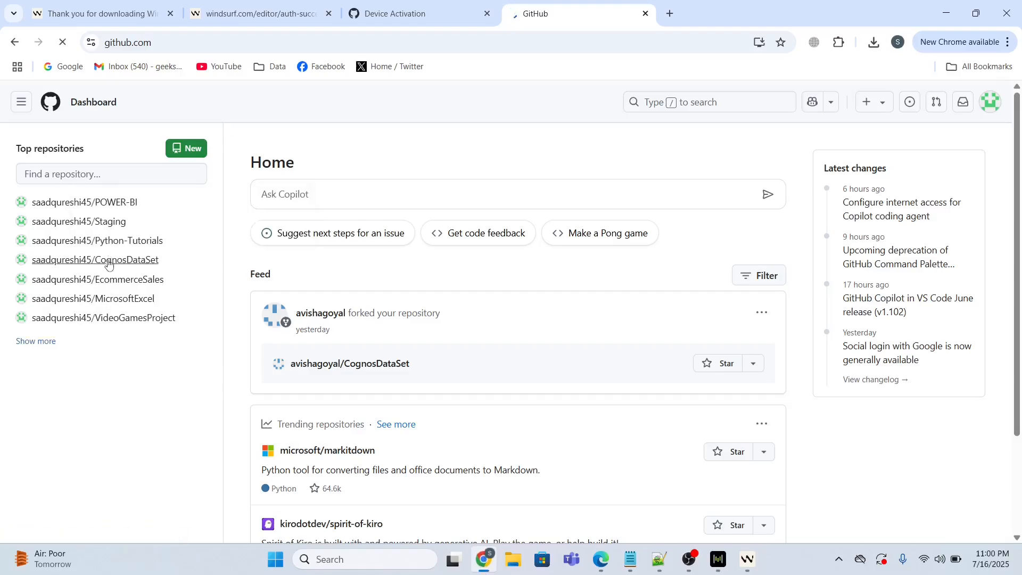
left_click(95, 259)
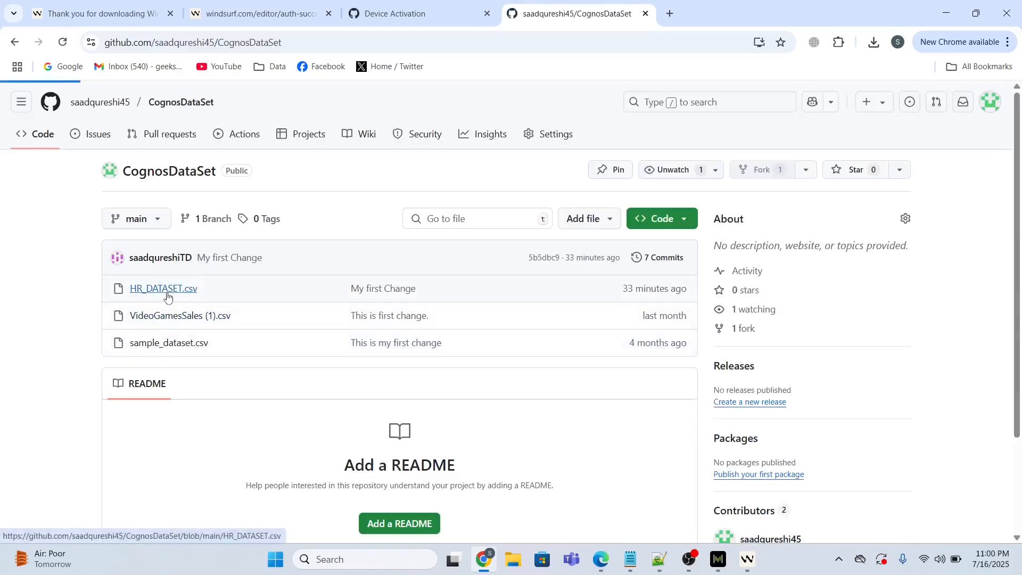
left_click(163, 288)
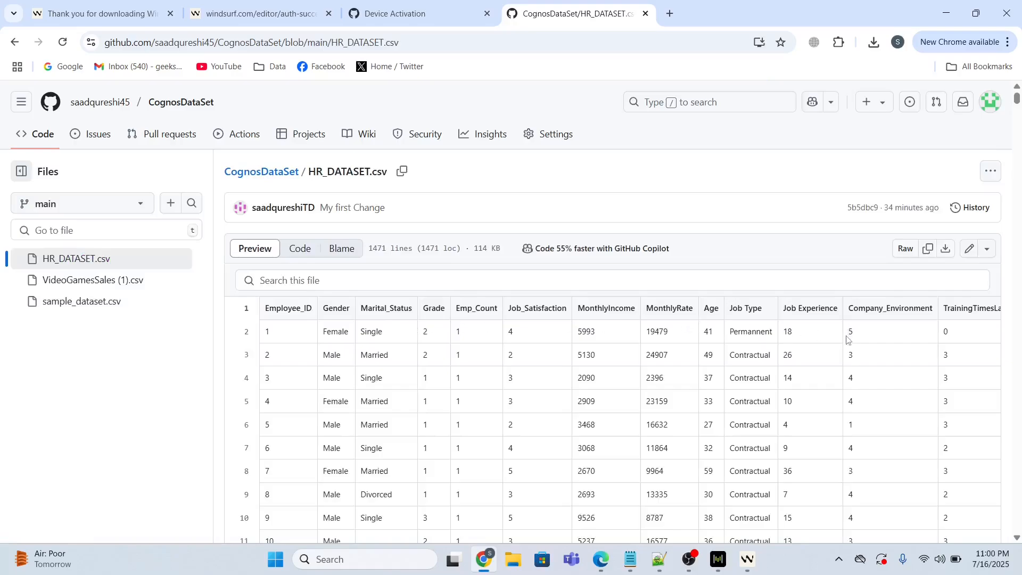
mouse_move(502, 319)
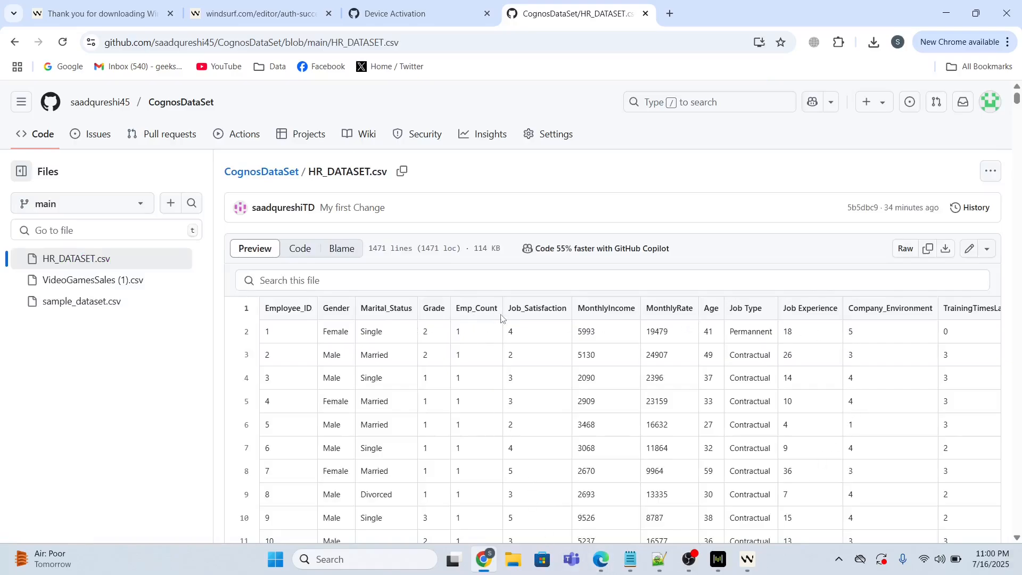
mouse_move(790, 462)
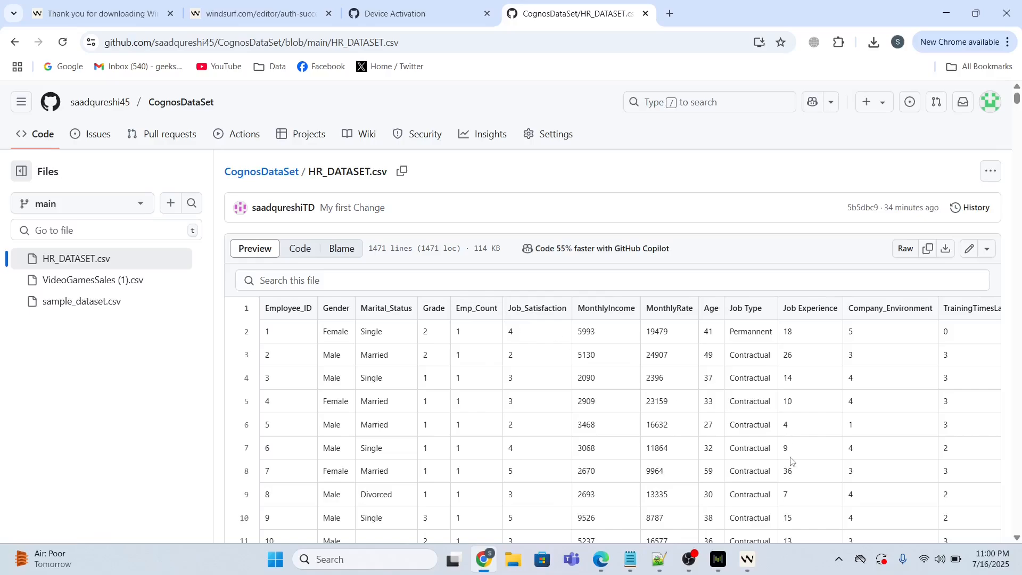
mouse_move(747, 558)
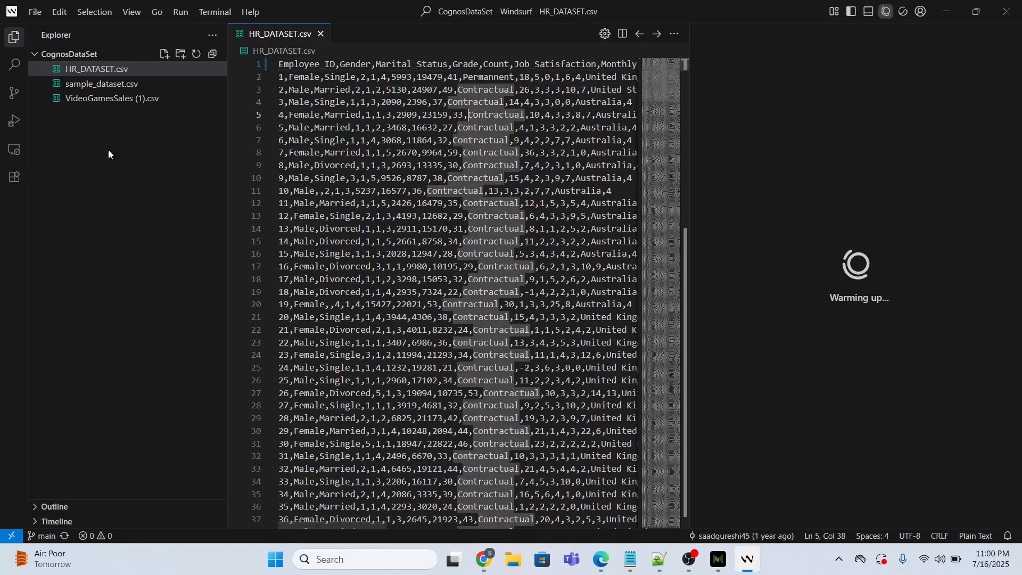
mouse_move(12, 93)
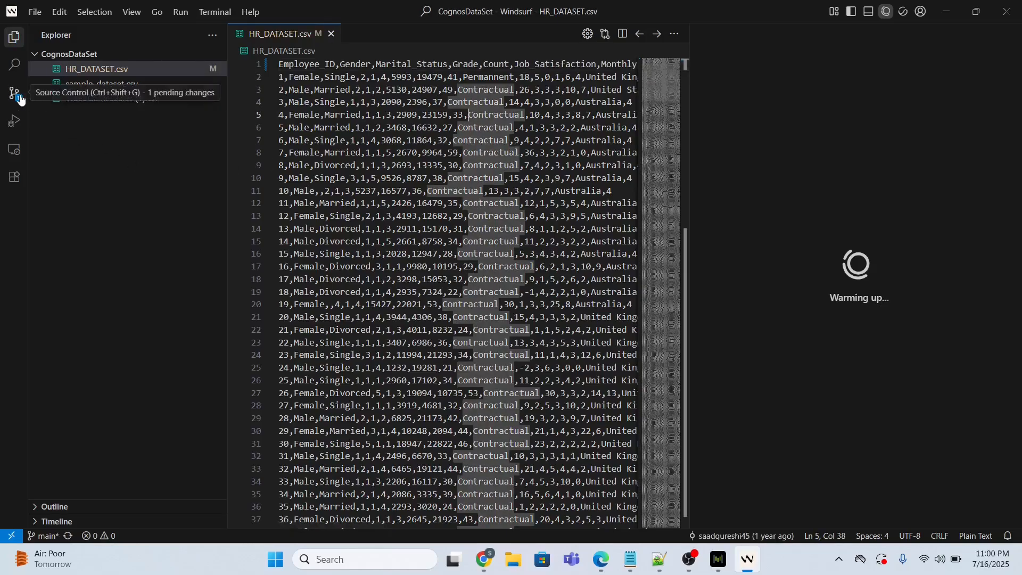
In Source Control, choose Commit & Push and stage all changes for HR_DATASET.csv.
left_click(14, 93)
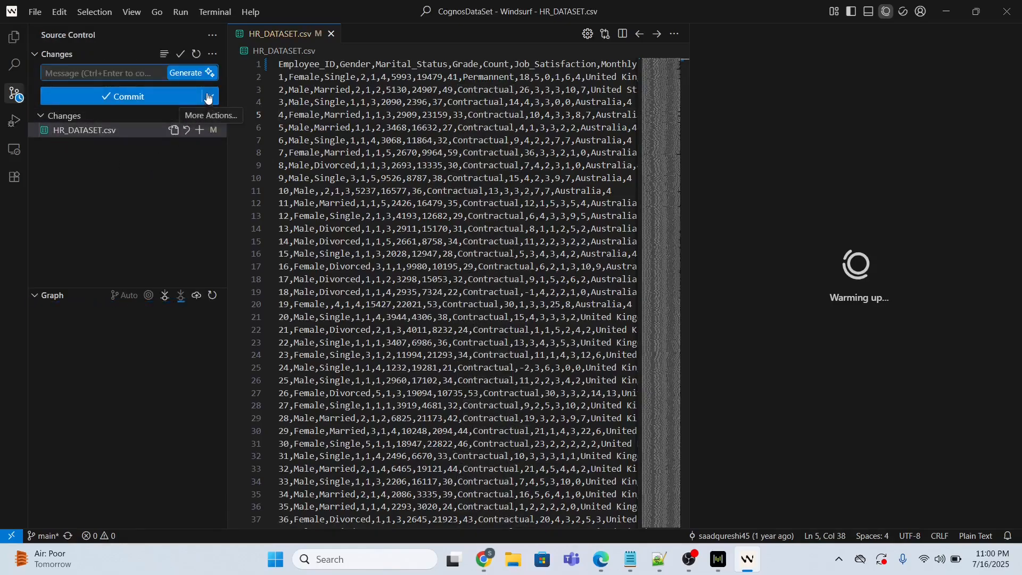
left_click(210, 97)
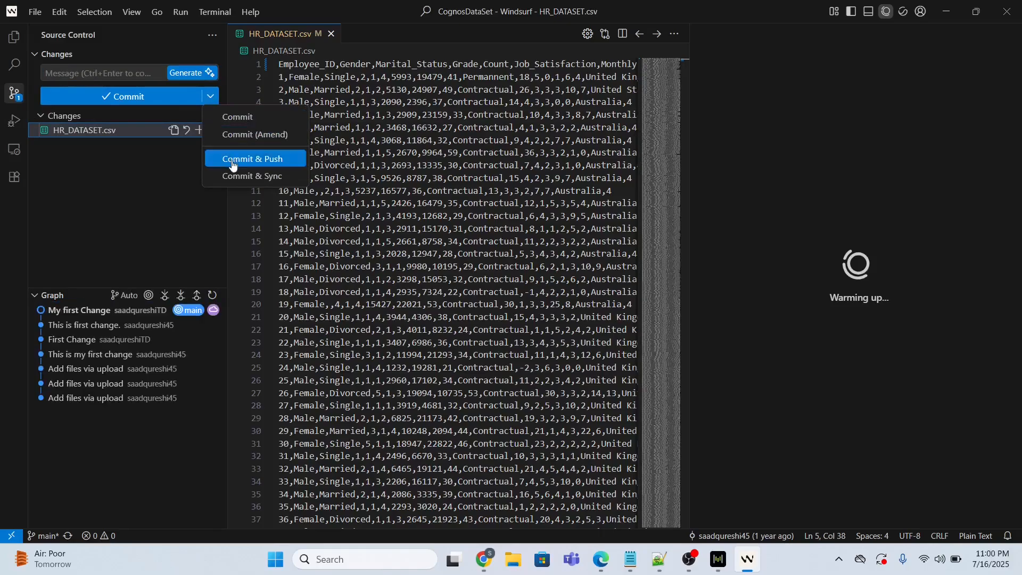
left_click(254, 159)
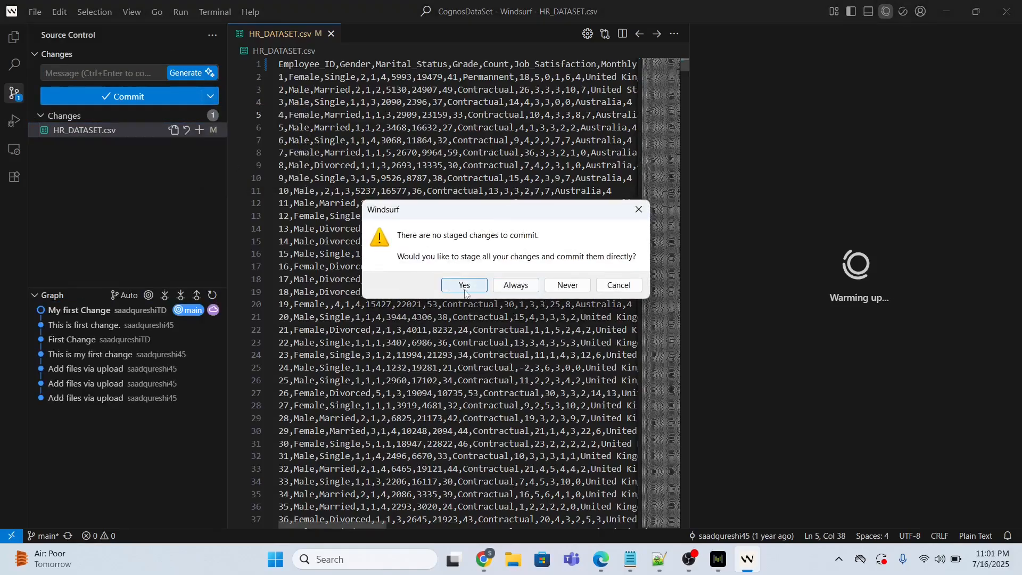
left_click(464, 285)
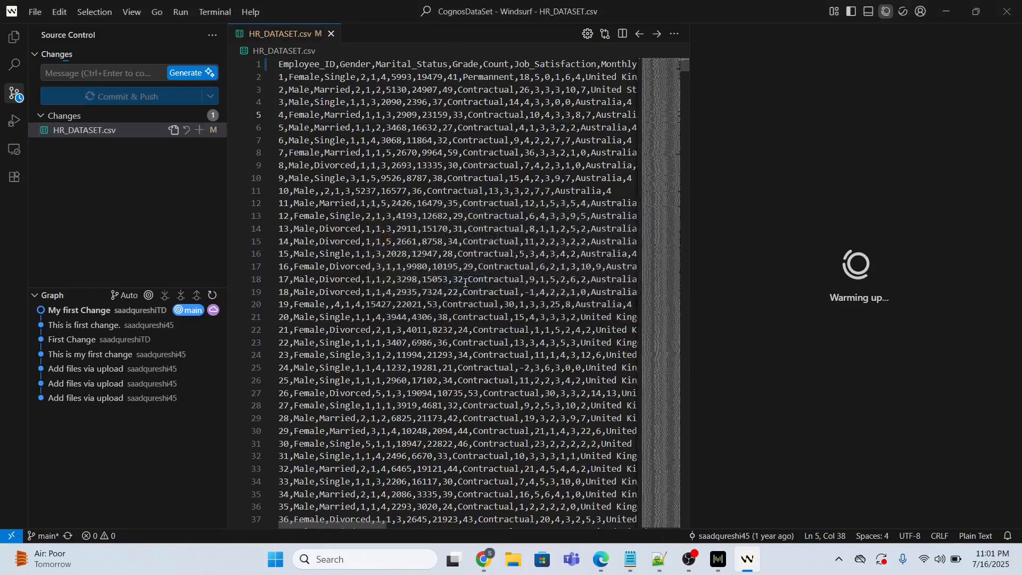
left_click(124, 97)
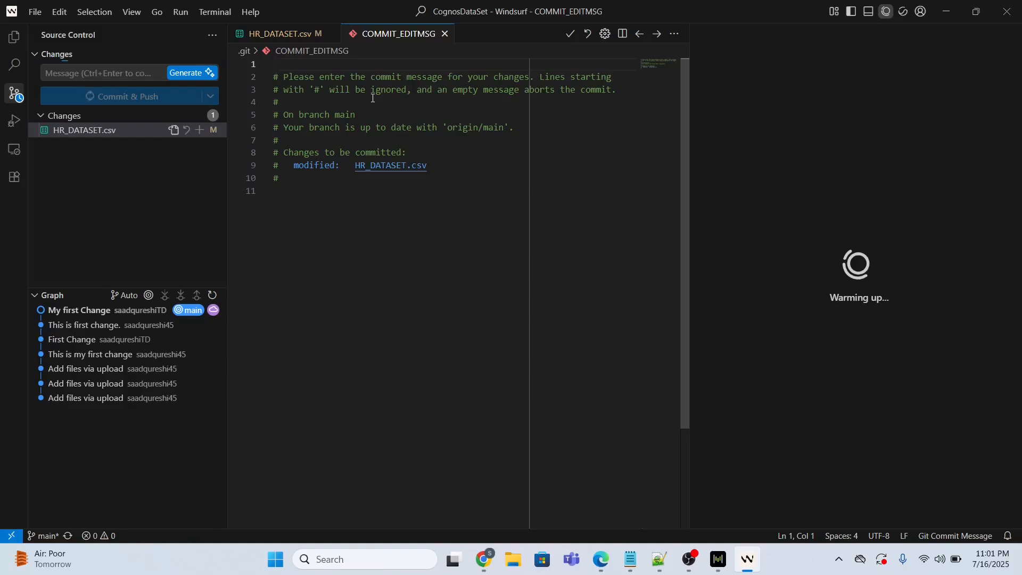
Save the commit message "I have changed the emp_count to count." to commit and push.
type("I have che")
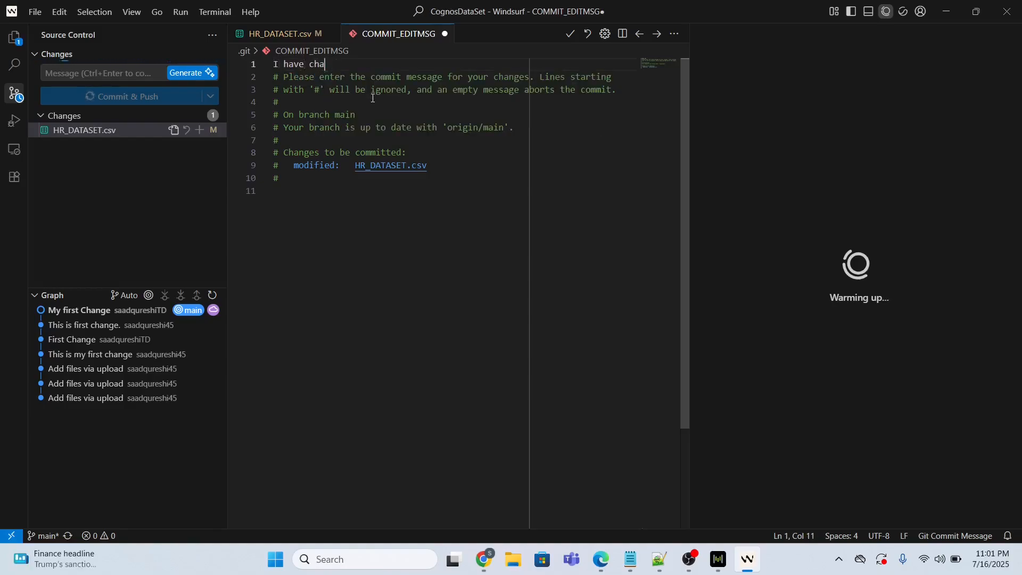
type("nged the")
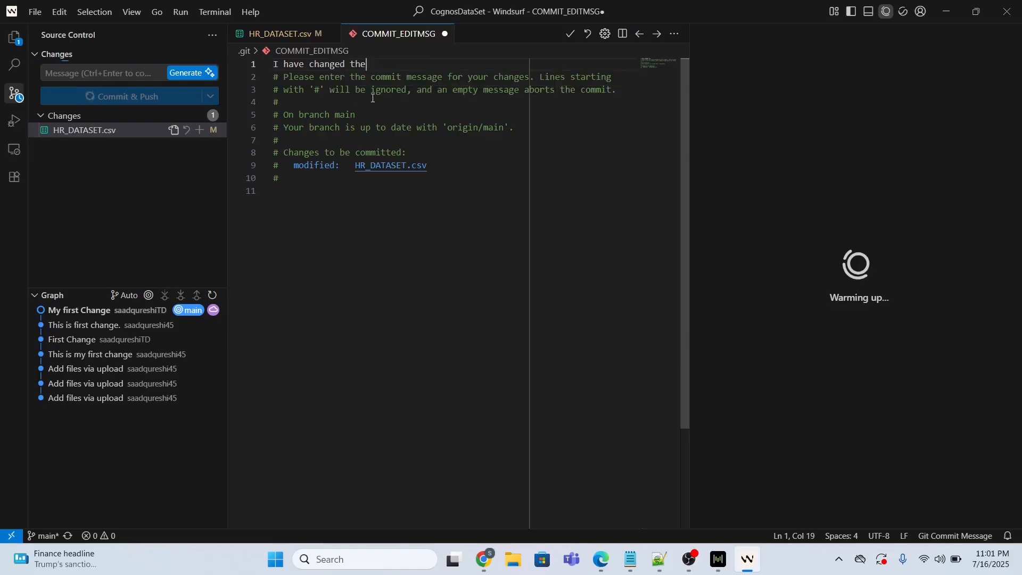
type("emp_")
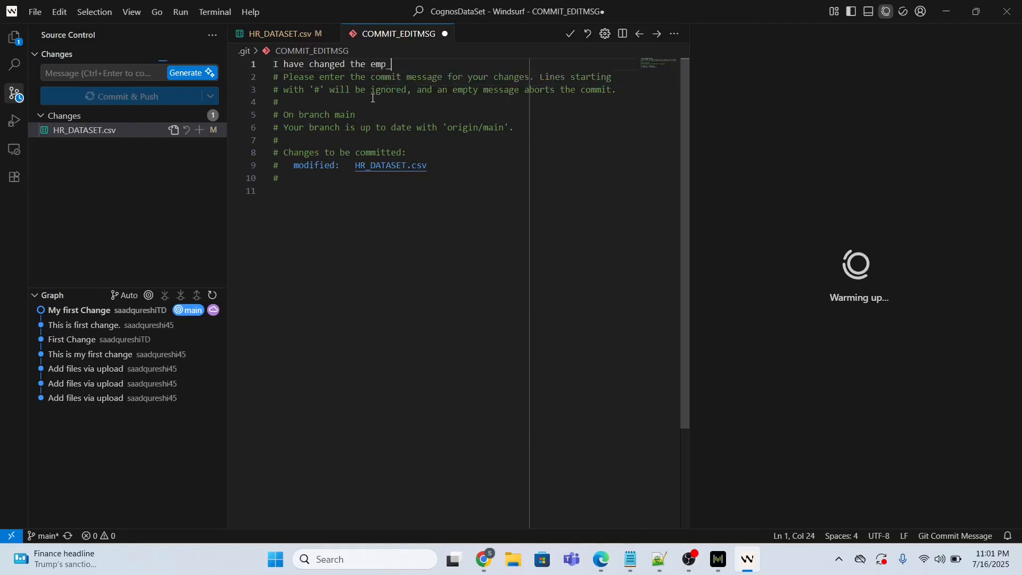
type("count to")
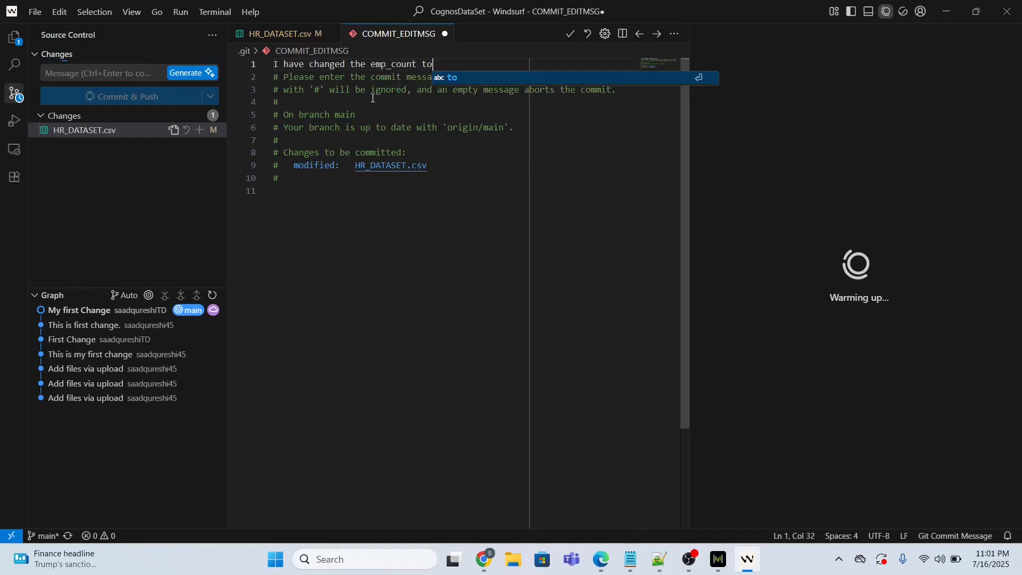
type("co")
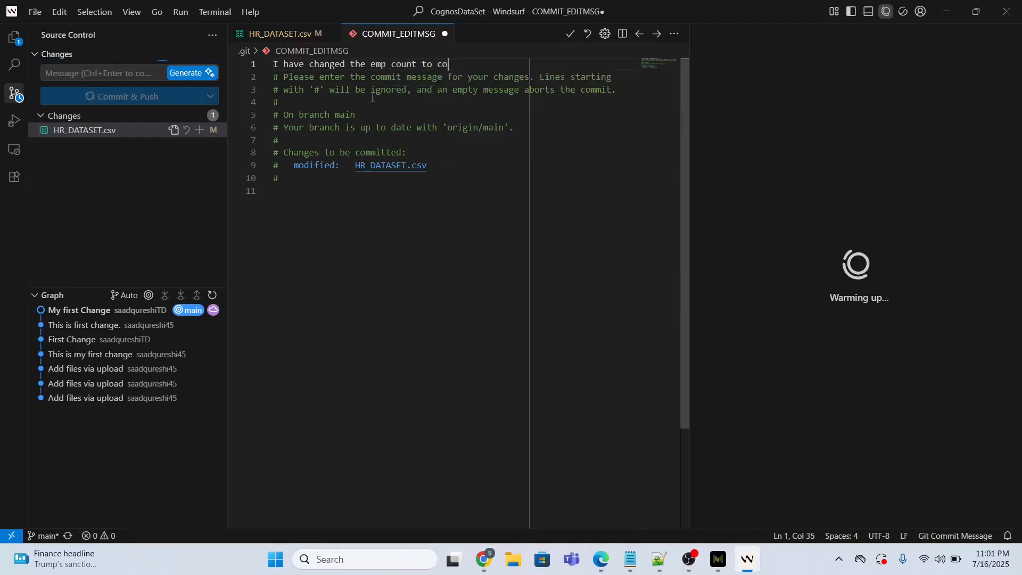
type("unt.")
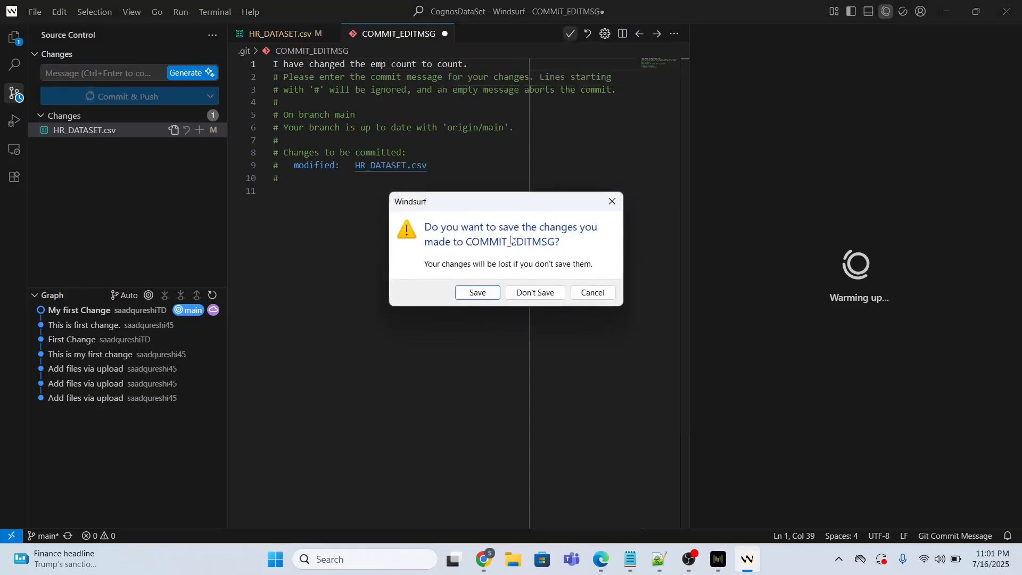
left_click(533, 293)
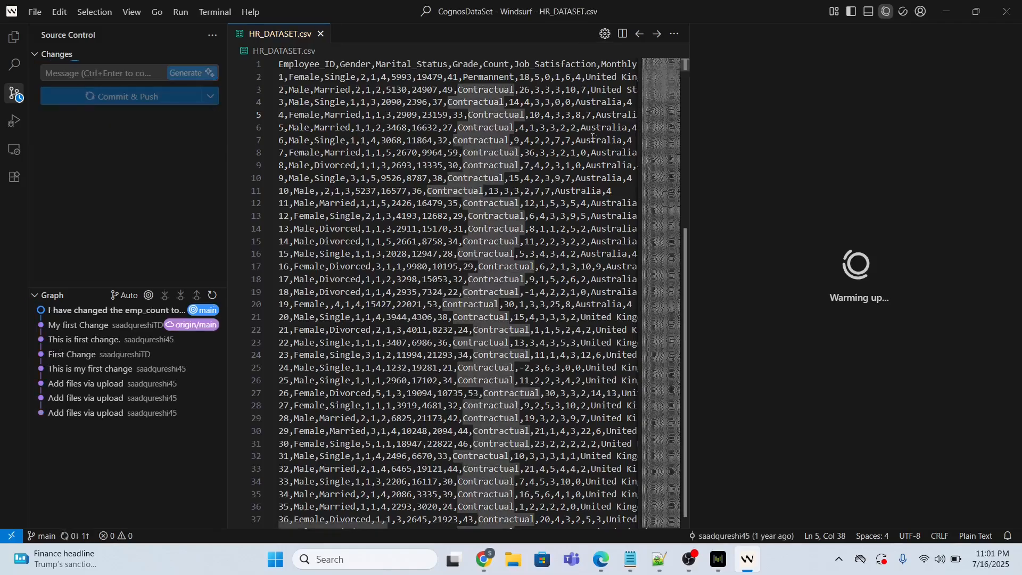
left_click(126, 96)
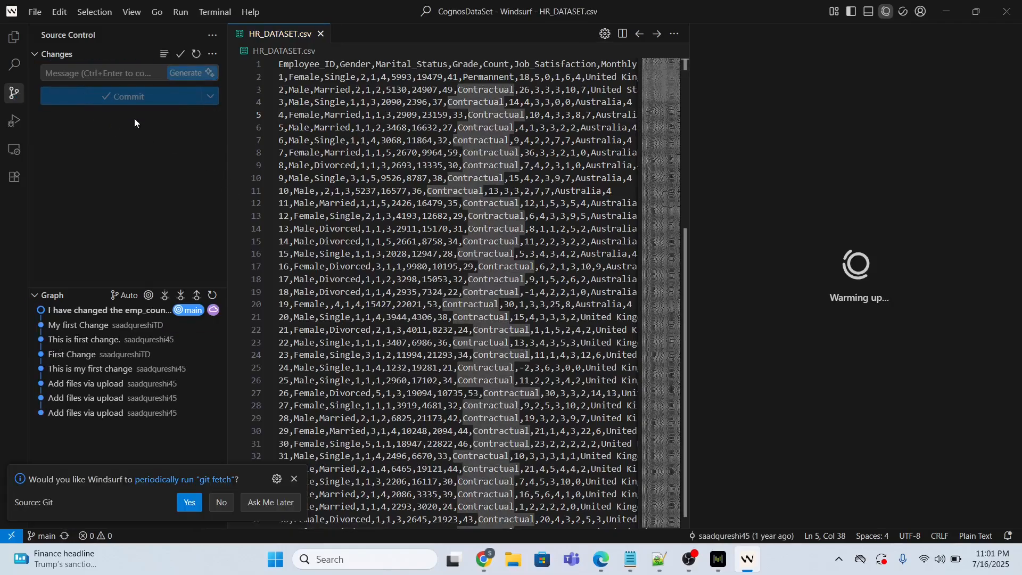
mouse_move(116, 126)
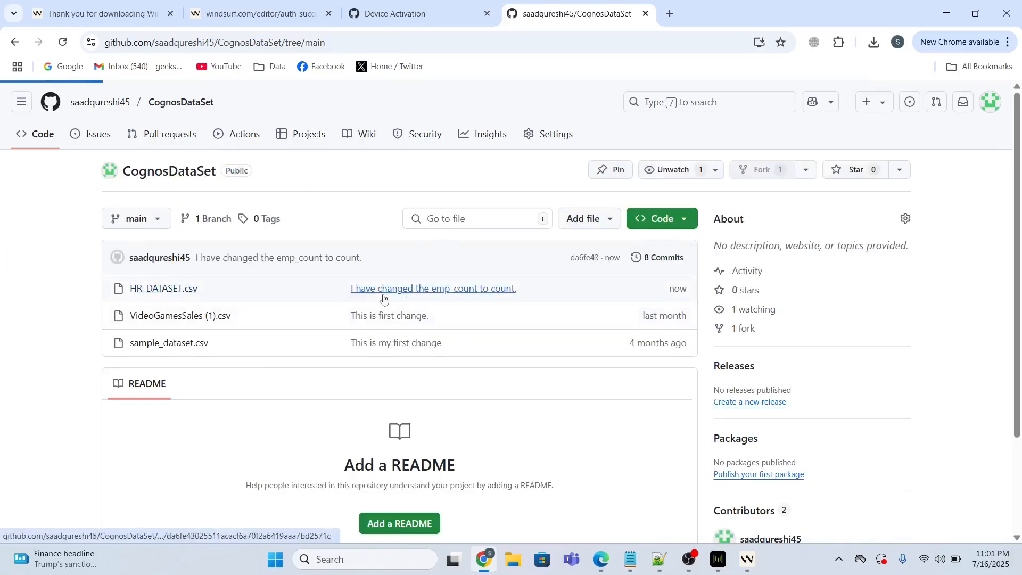
Confirm GitHub's HR_DATASET.csv shows the Count header, return to the repository, then switch to Windsurf.
left_click(165, 288)
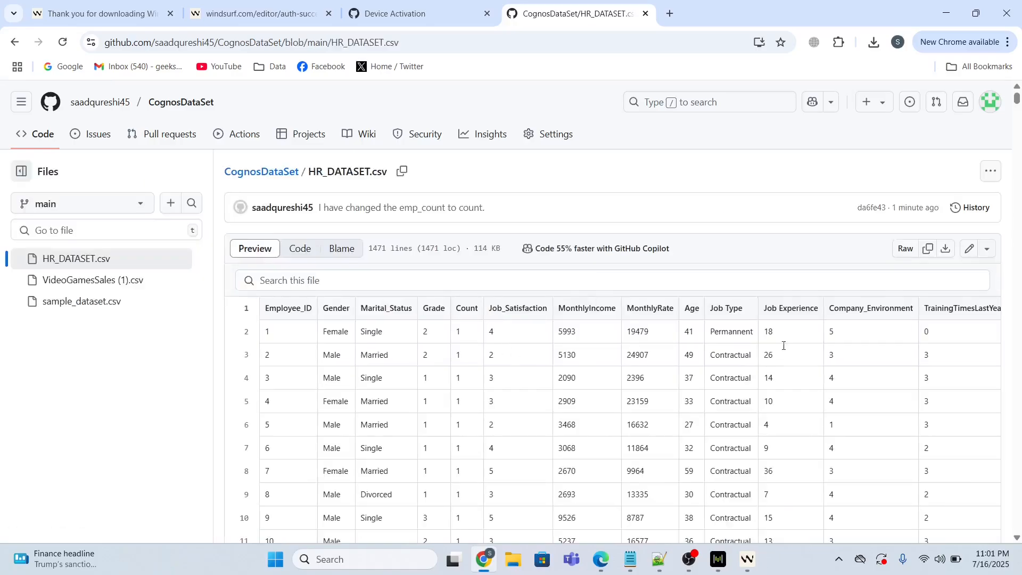
mouse_move(473, 319)
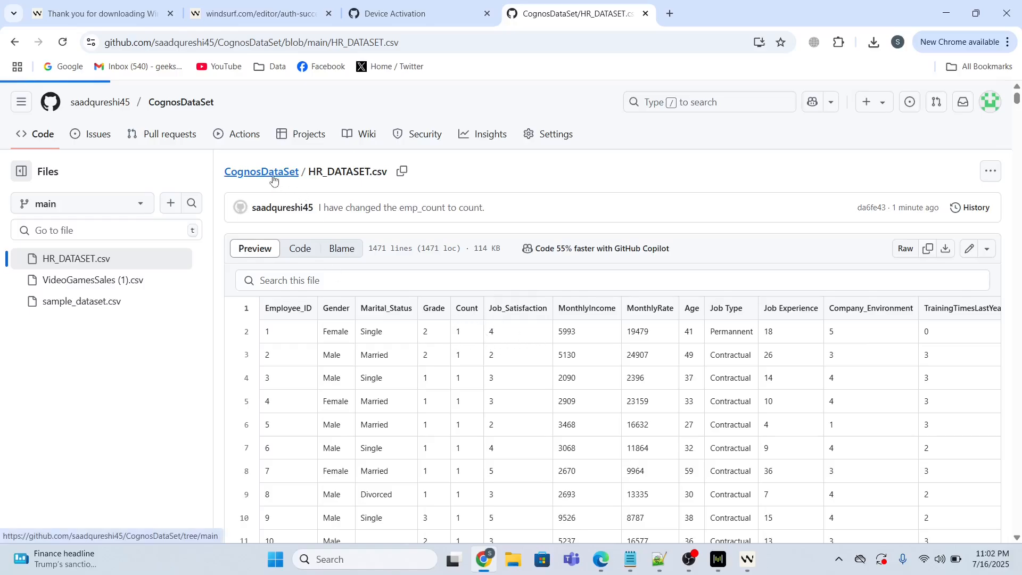
left_click(261, 171)
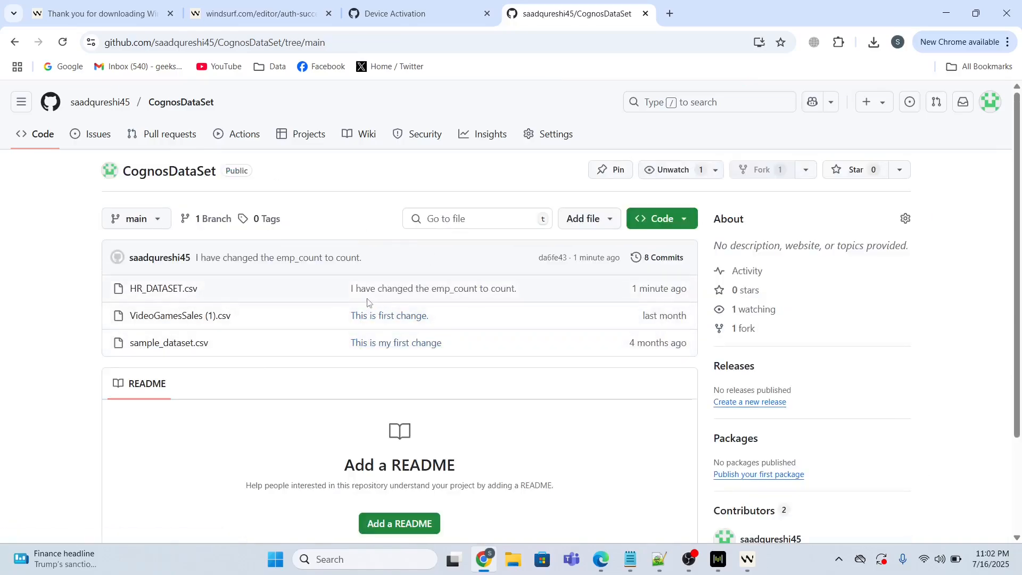
mouse_move(539, 297)
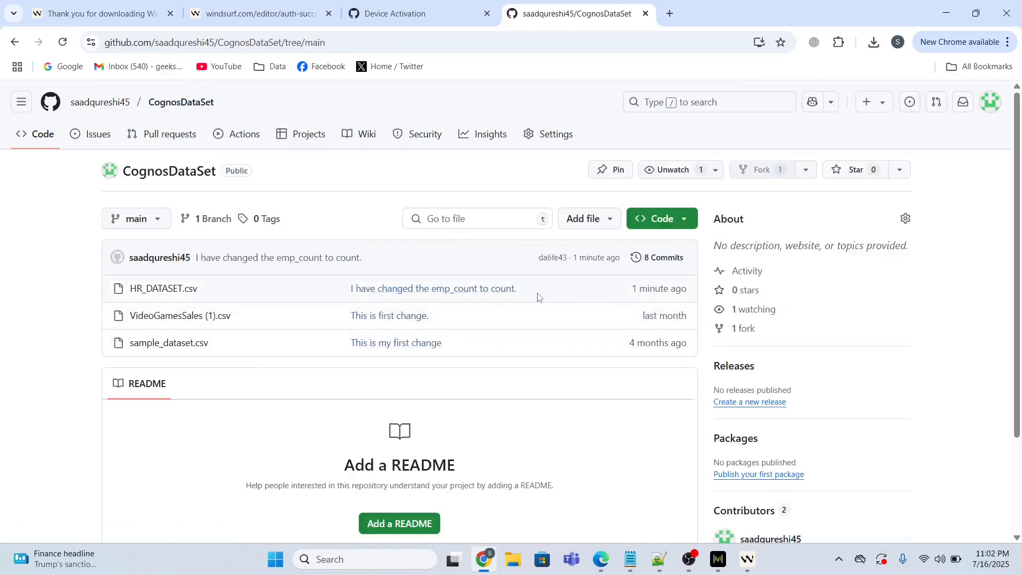
mouse_move(746, 558)
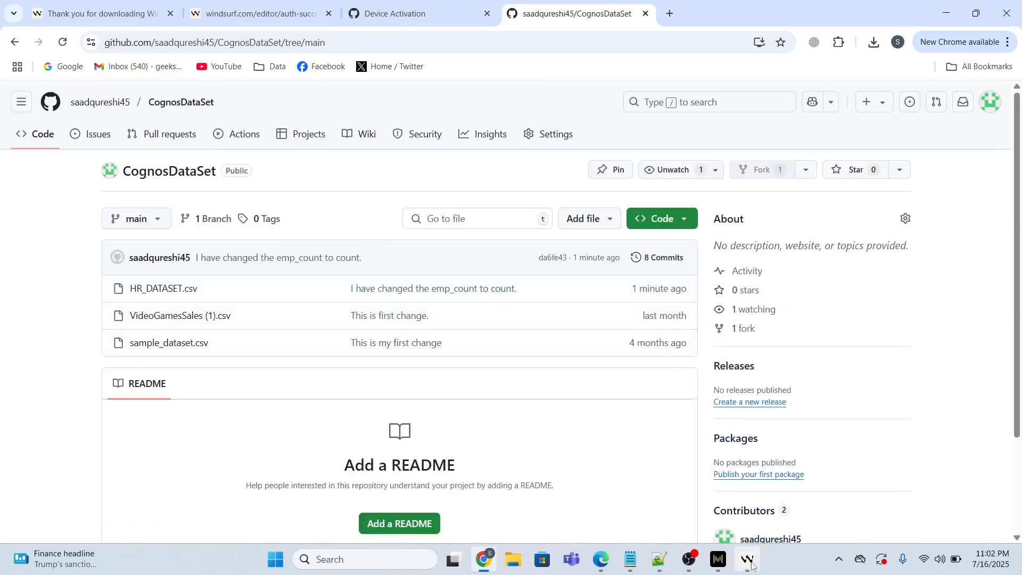
left_click(747, 558)
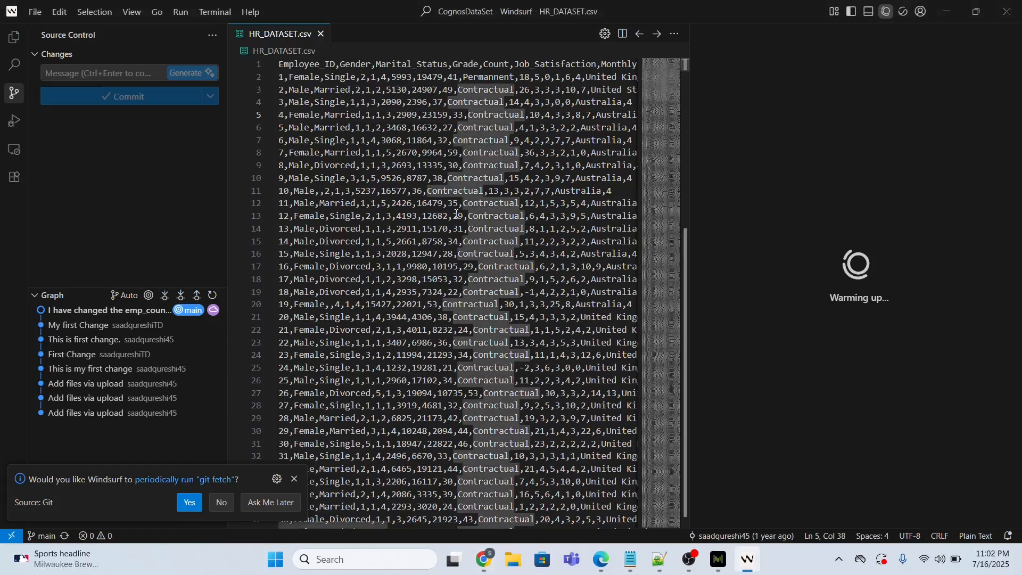